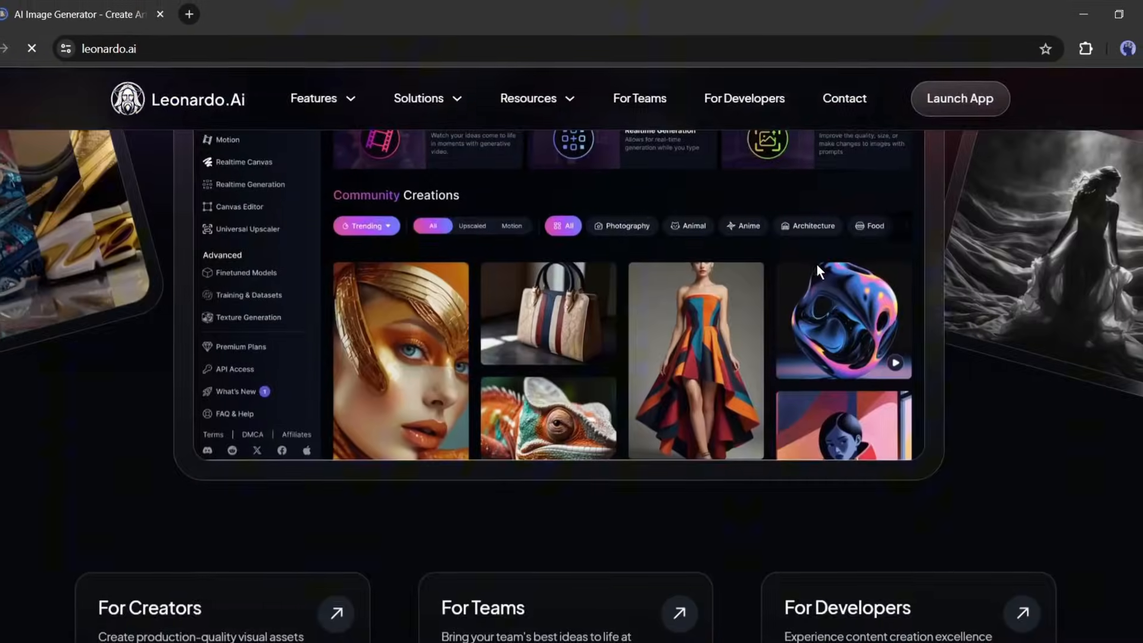
Step: Scroll down through the Leonardo.Ai website before launching the image generation app
scroll("down", 3)
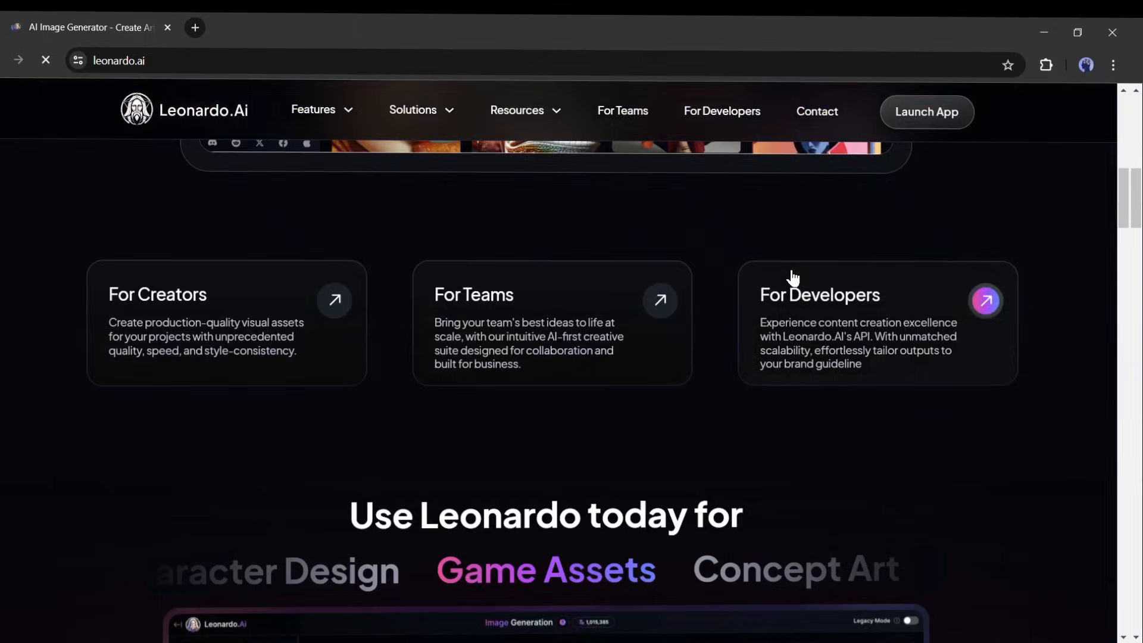
scroll("down", 3)
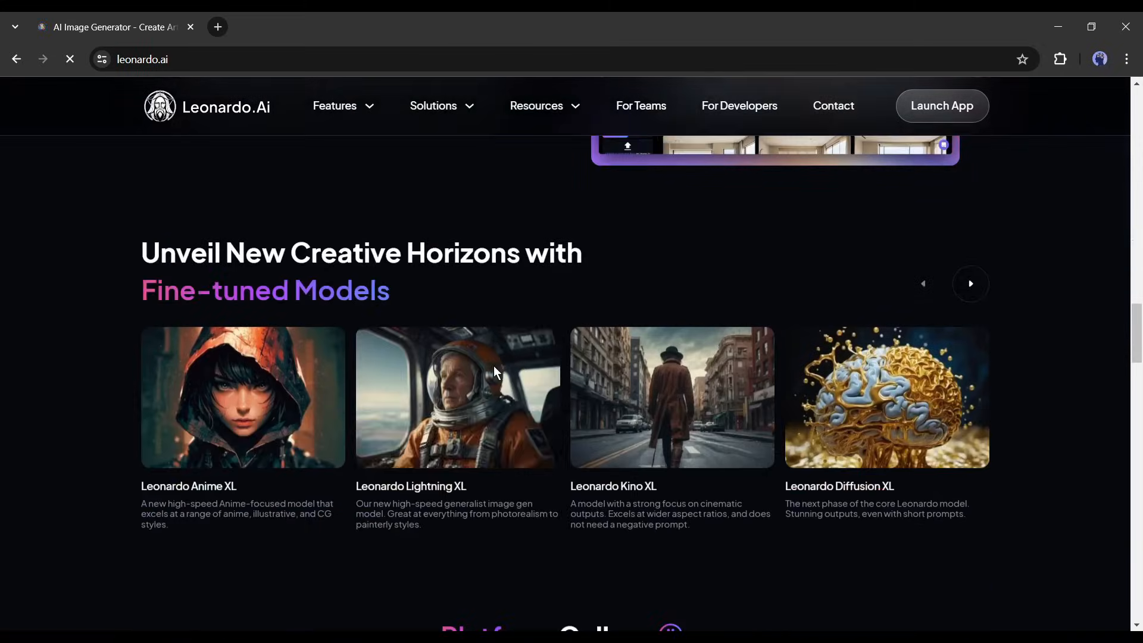
scroll("down", 3)
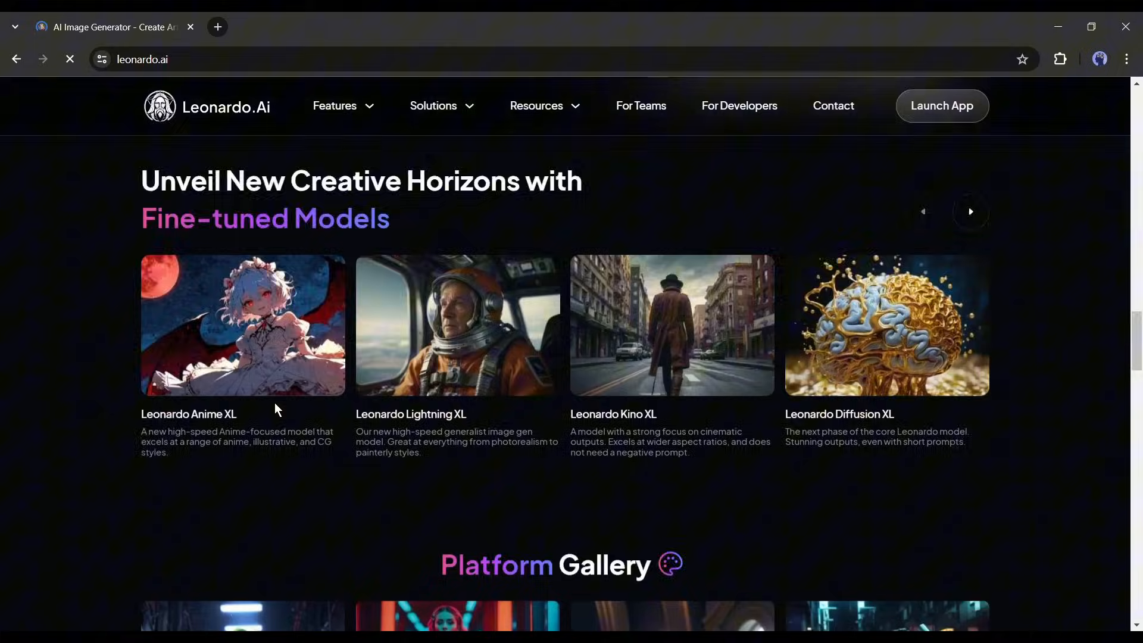
scroll("down", 3)
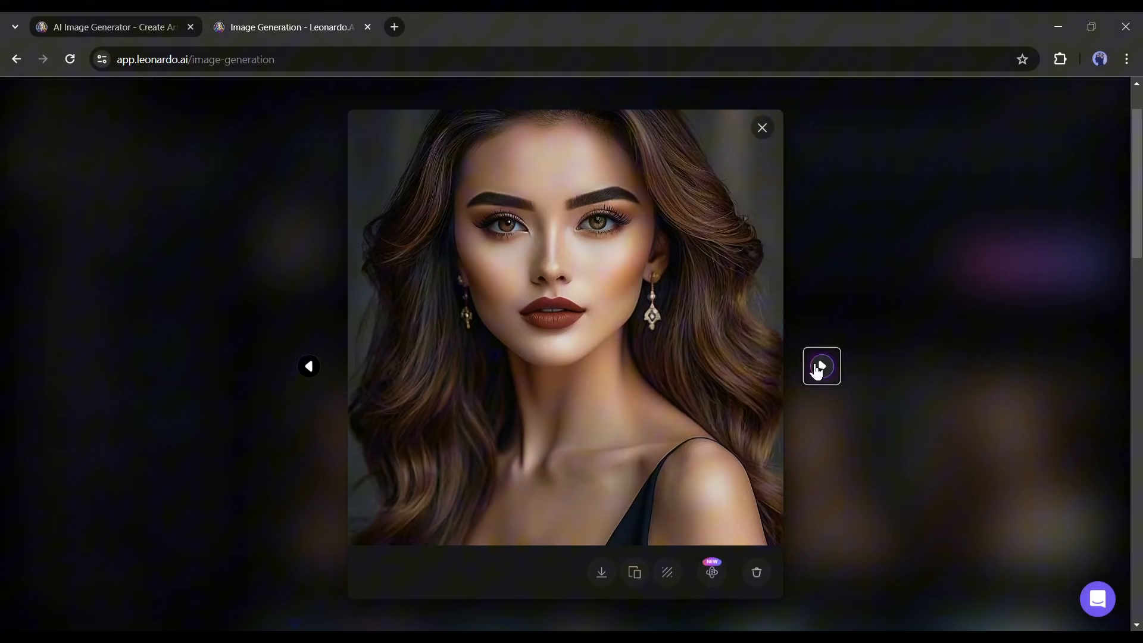
Step: Browse to the next earlier portrait, close the viewer and scroll the history toward Home
left_click(821, 367)
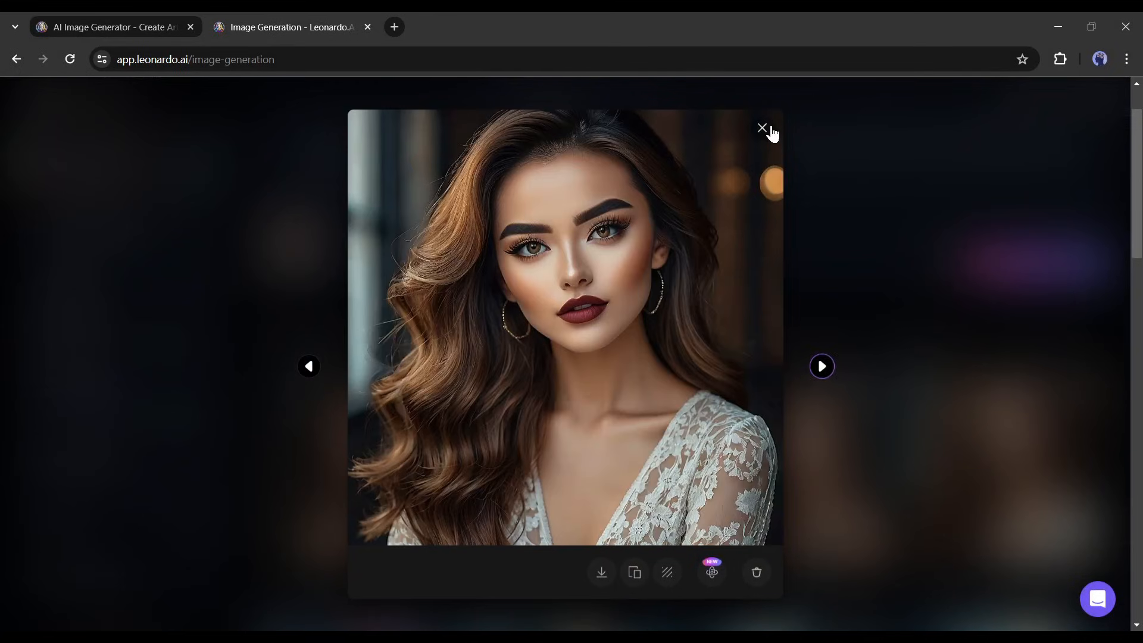
left_click(761, 129)
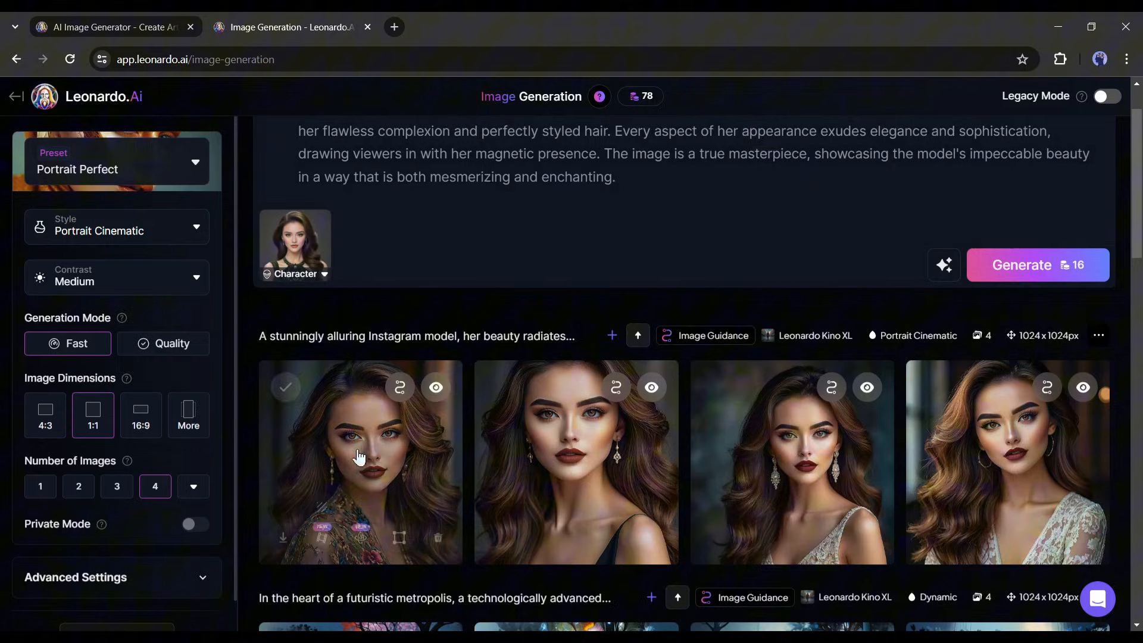
scroll("down", 3)
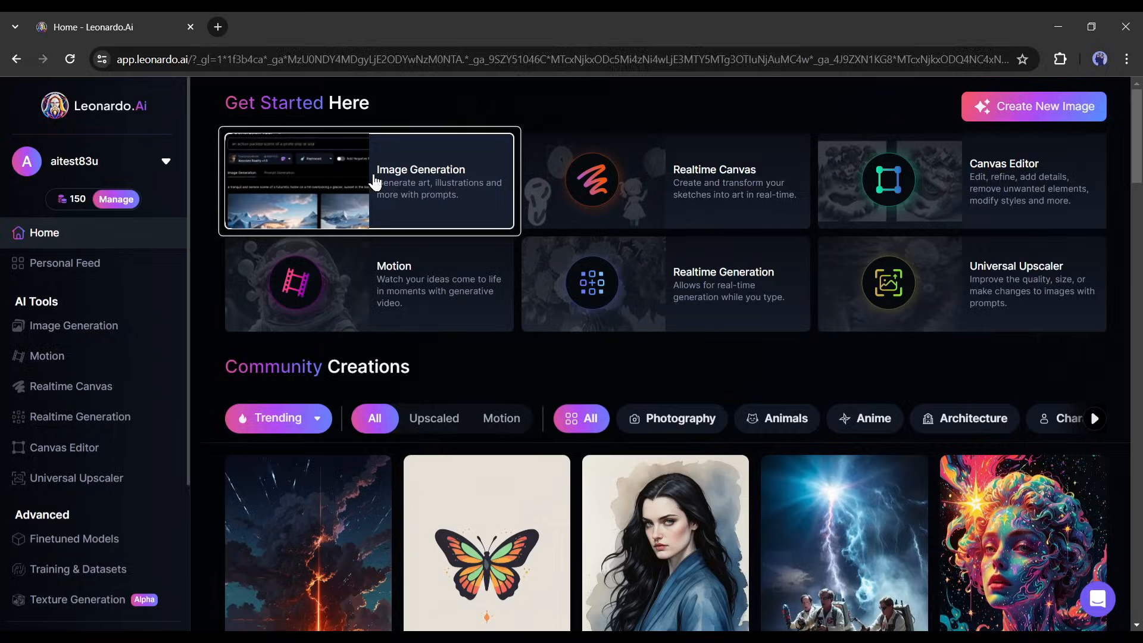
Step: Enter the Image Generation tool and scroll its generation history
left_click(371, 181)
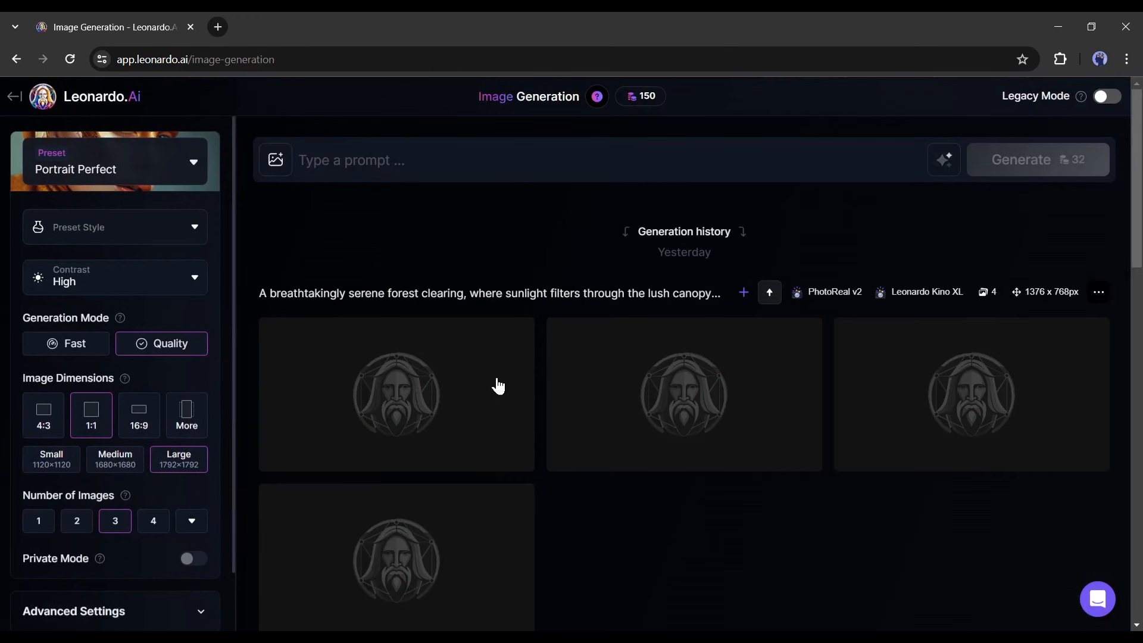
scroll("down", 3)
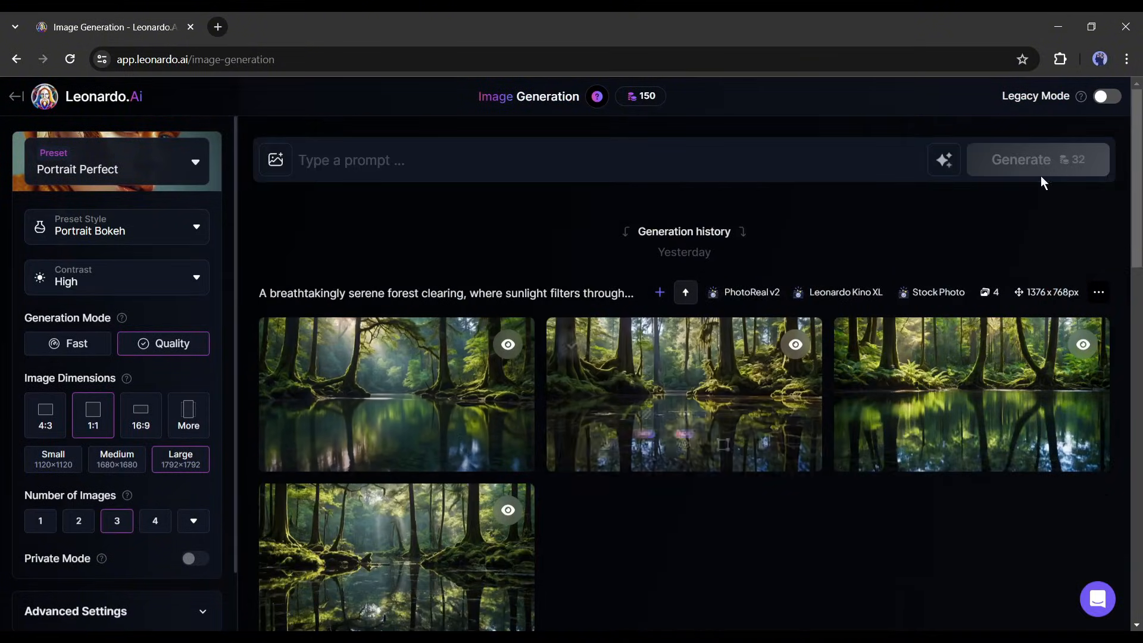
Step: Toggle Legacy Mode on to look at it, then return to the newer generation interface
left_click(1107, 95)
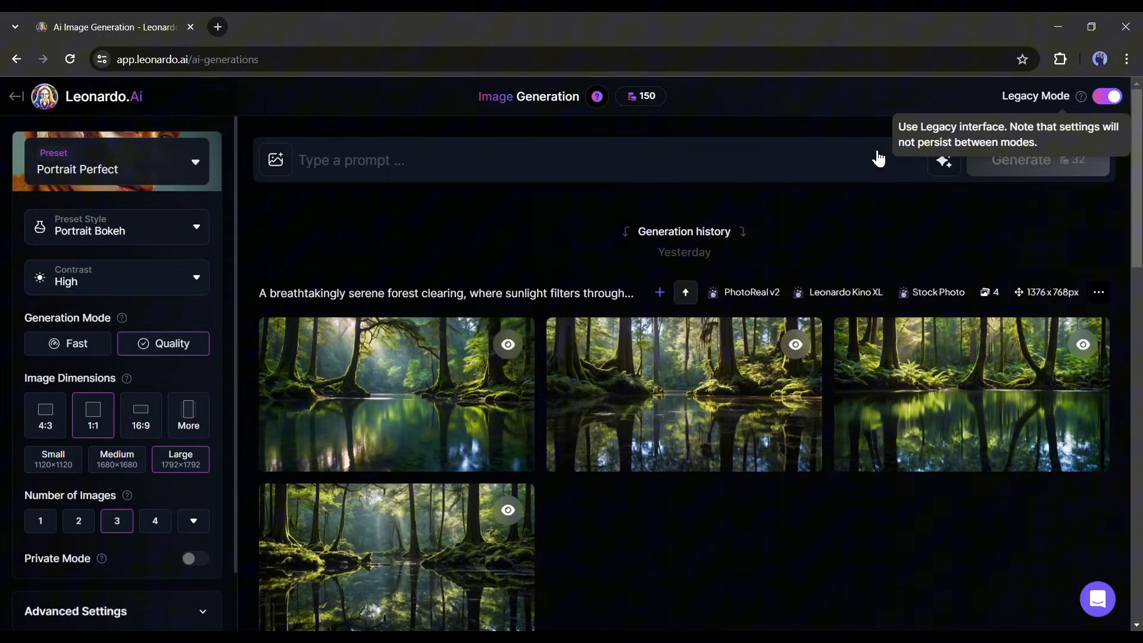
left_click(1107, 95)
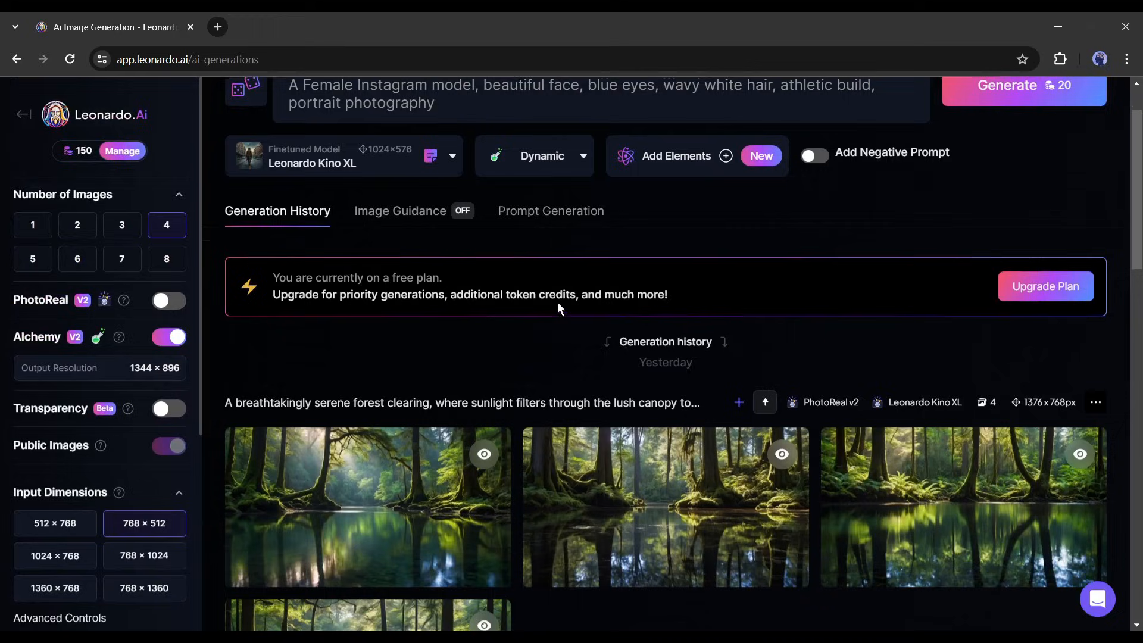
scroll("up", 3)
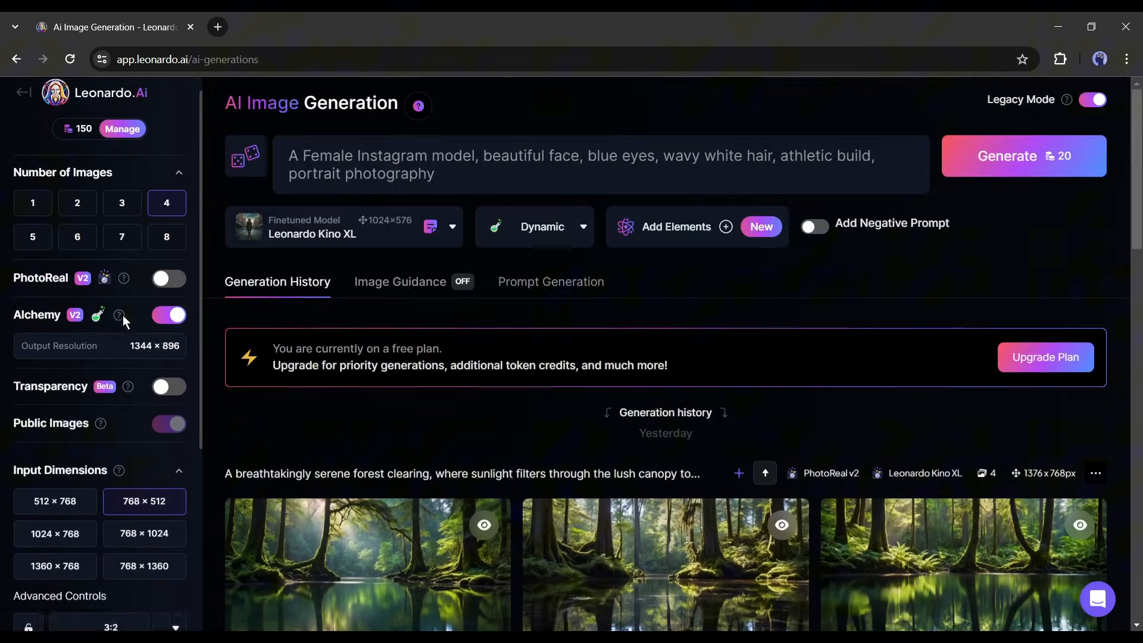
left_click(1093, 100)
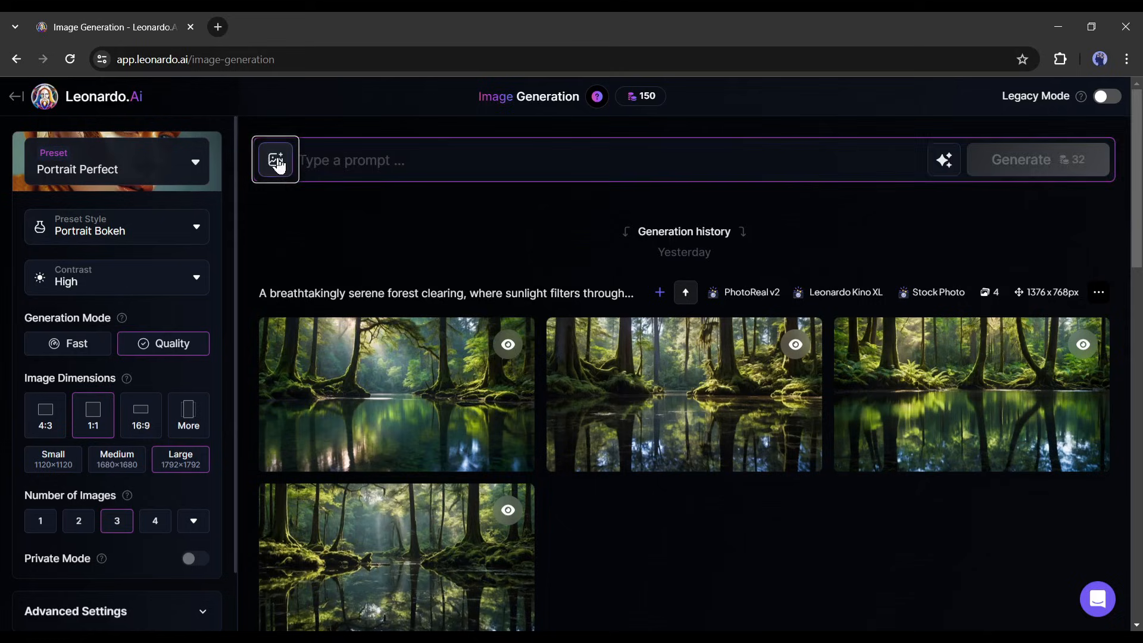
left_click(275, 159)
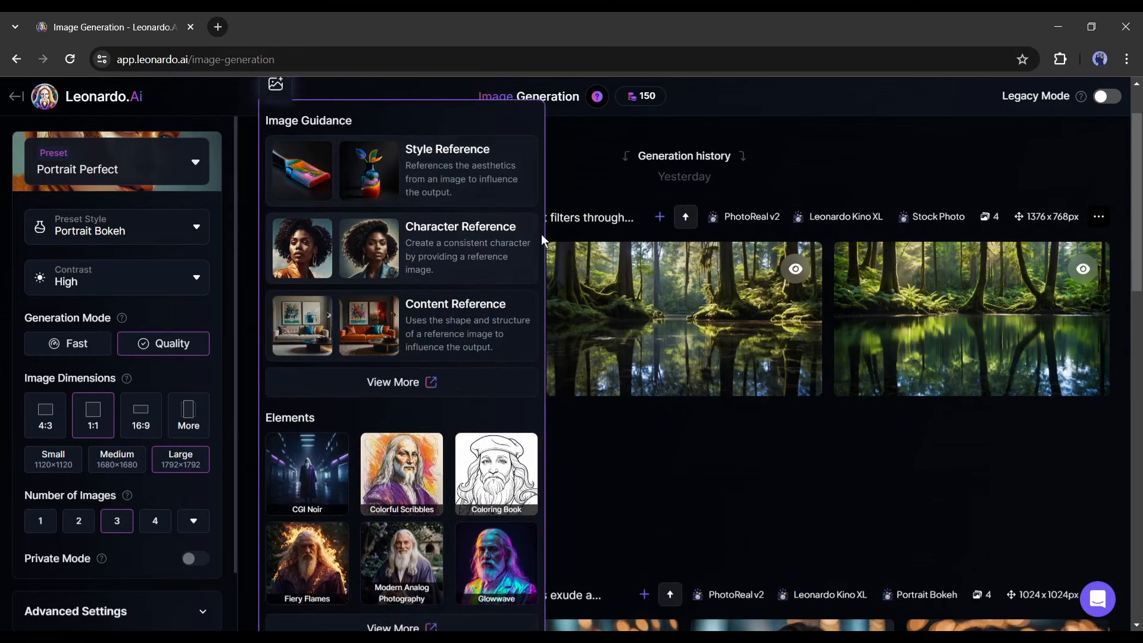
scroll("down", 3)
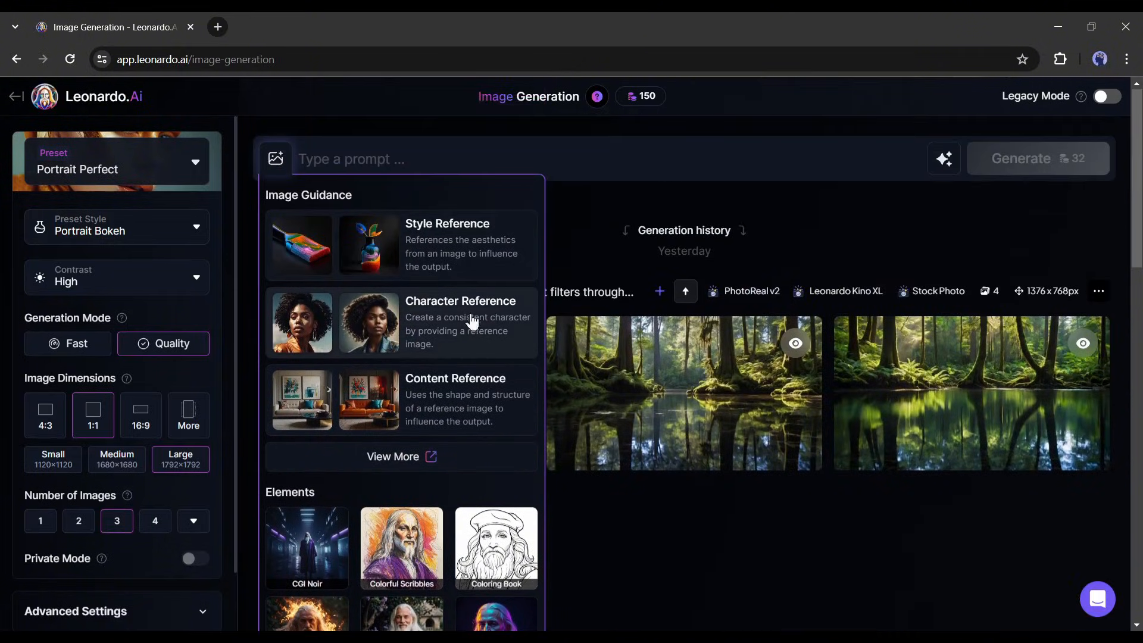
mouse_move(465, 322)
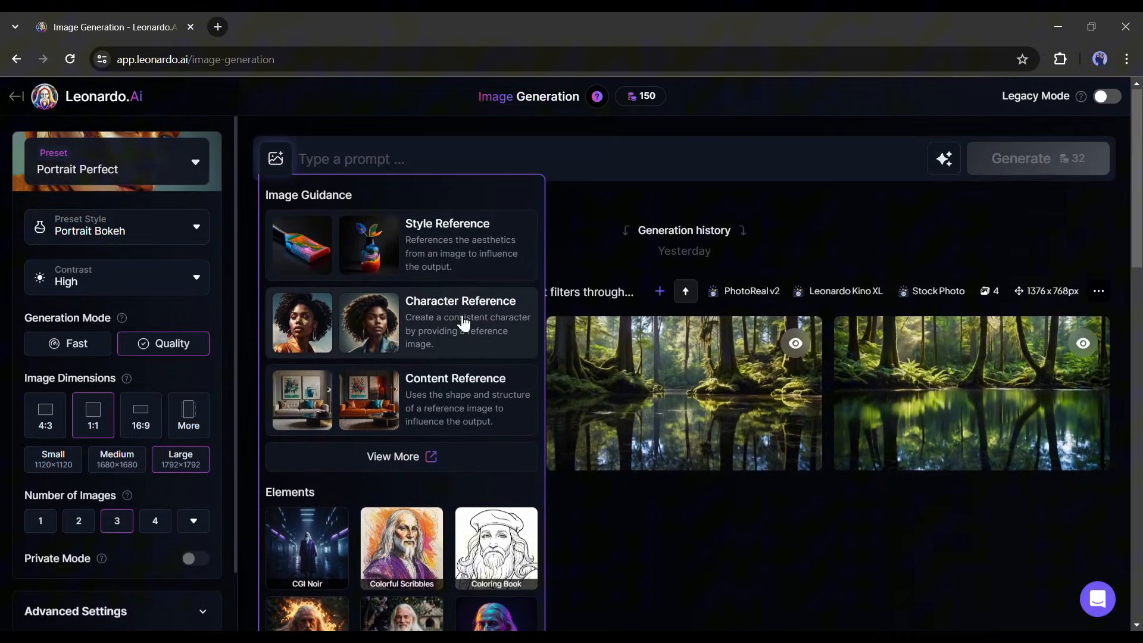
left_click(277, 159)
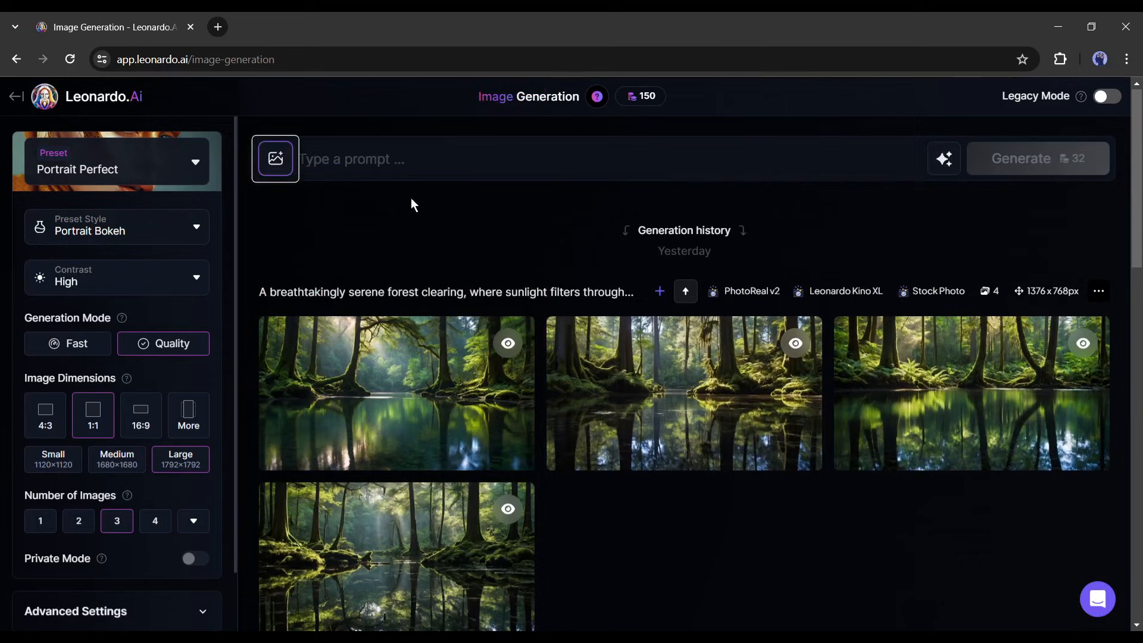
left_click(400, 160)
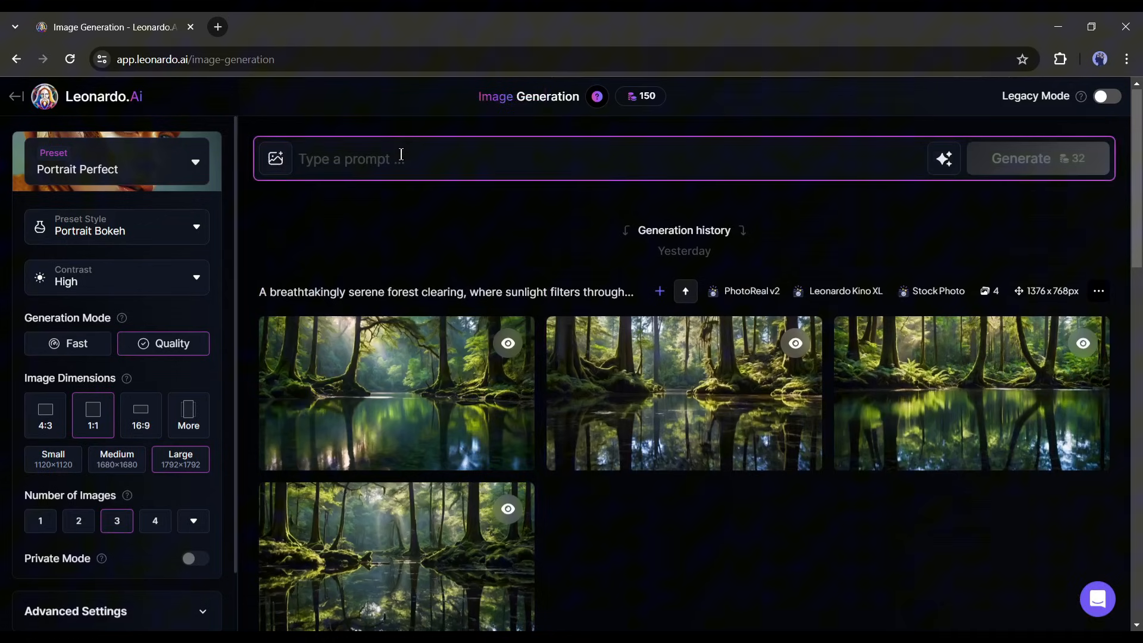
mouse_move(397, 556)
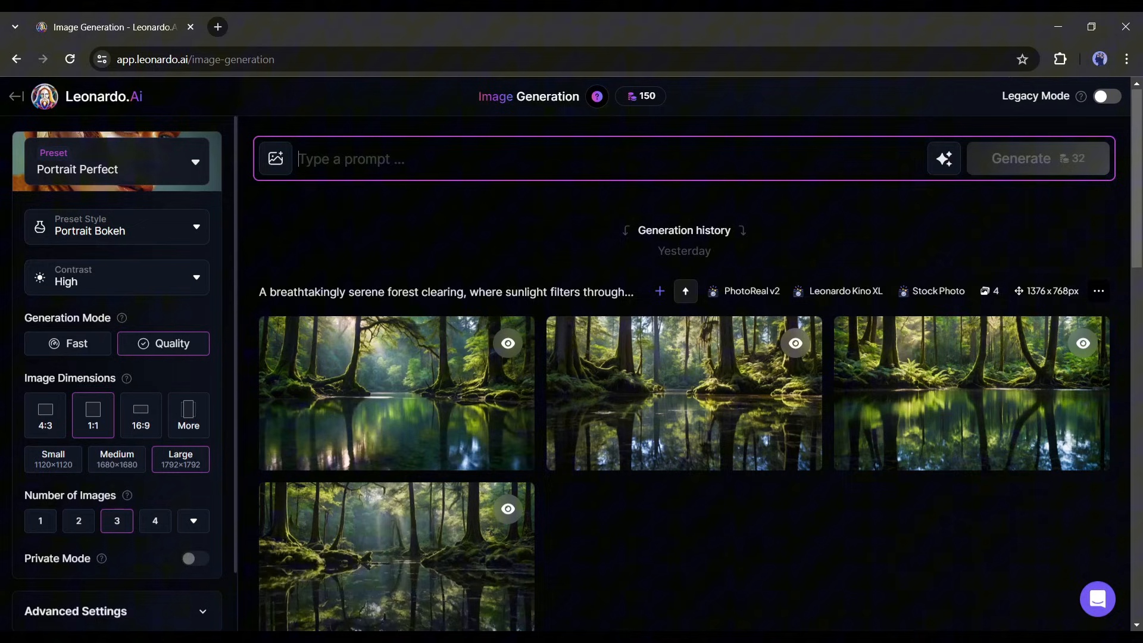
Step: Generate 'beautiful lady, lite freckles, big smile, blue eyes, pink hair' portraits with the Cinematic Kino preset
type("beautiful lady, lite freckles, big smile,blue eyes, pink hair, hyperd detail photography, soft light, portrait, realistic")
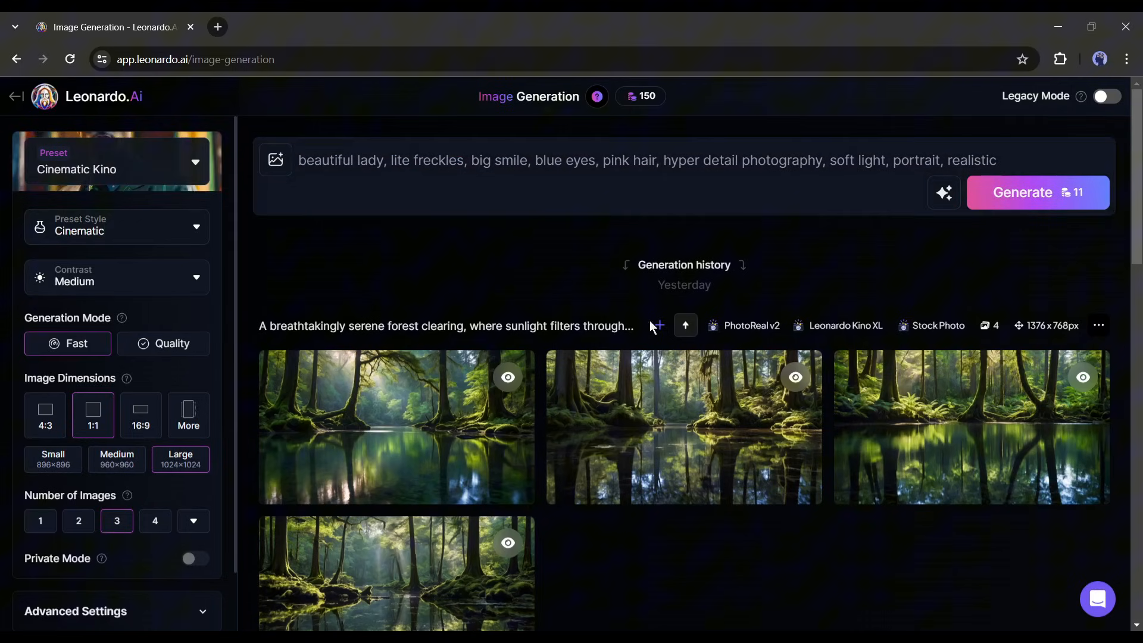
left_click(942, 191)
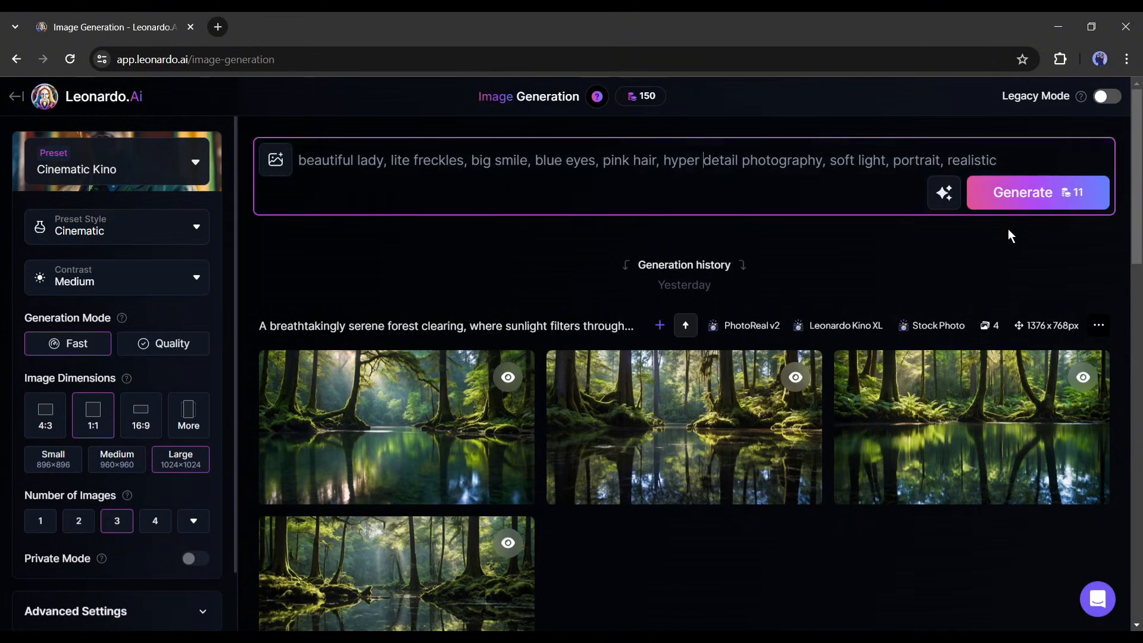
left_click(1038, 192)
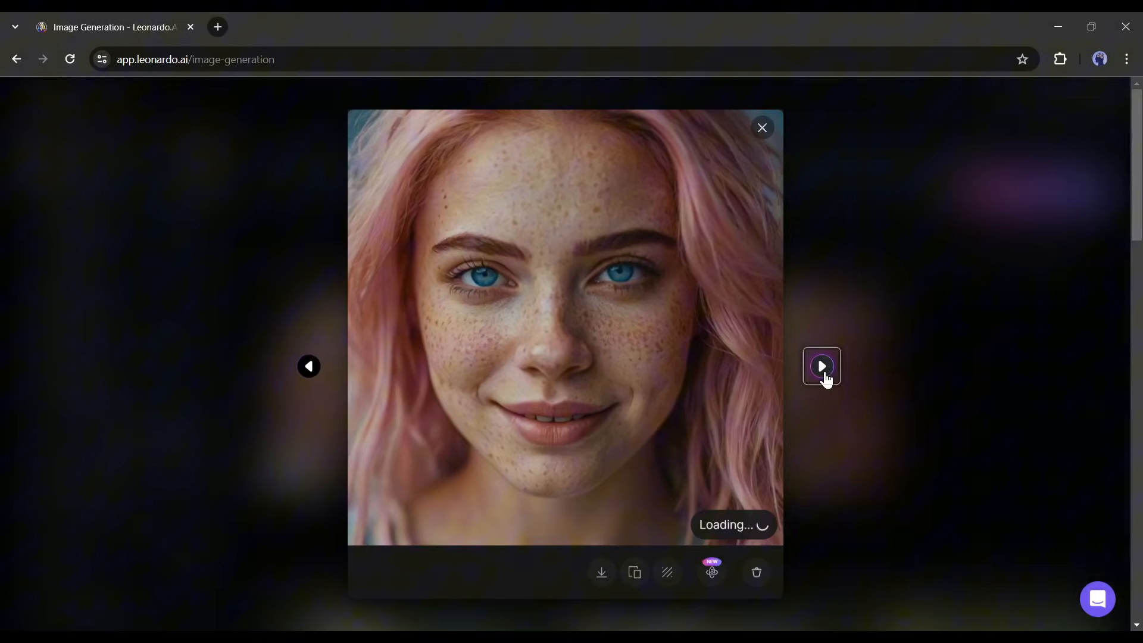
Step: Review the next generated pink-haired portrait in the viewer and close it
left_click(821, 367)
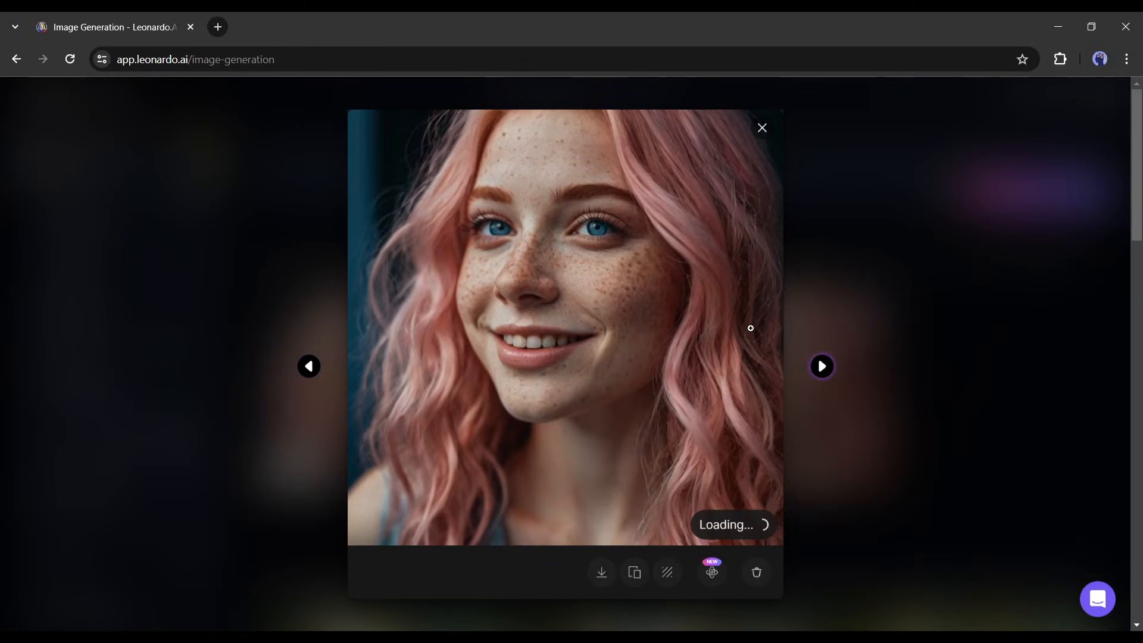
left_click(762, 127)
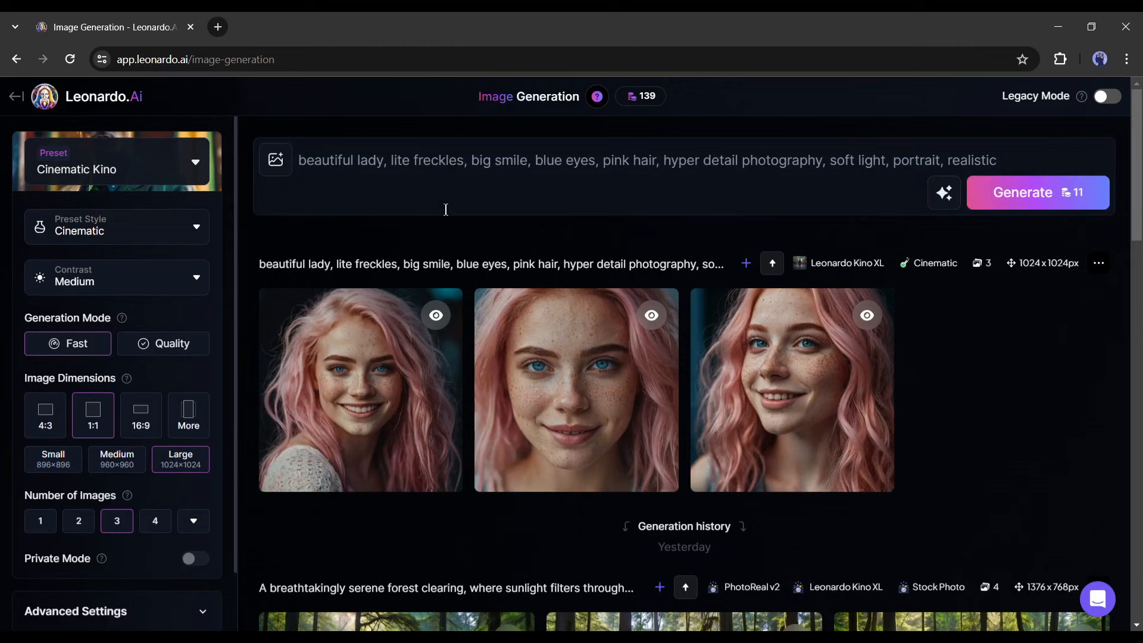
mouse_move(41, 154)
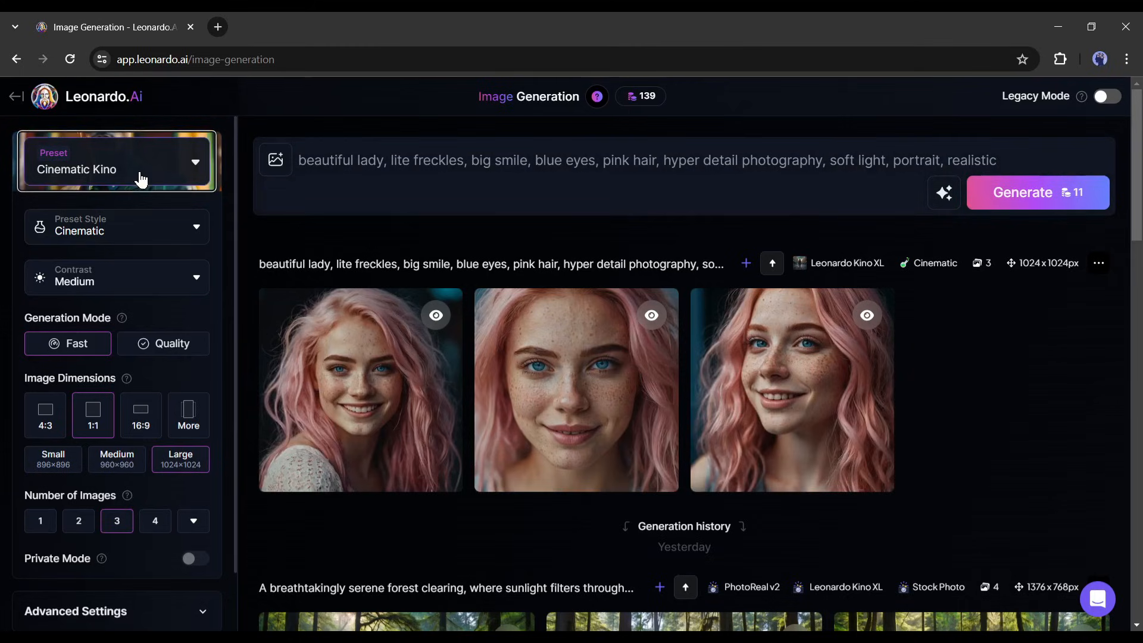
Step: Apply the Portrait Perfect preset from the presets gallery and close the gallery
left_click(117, 162)
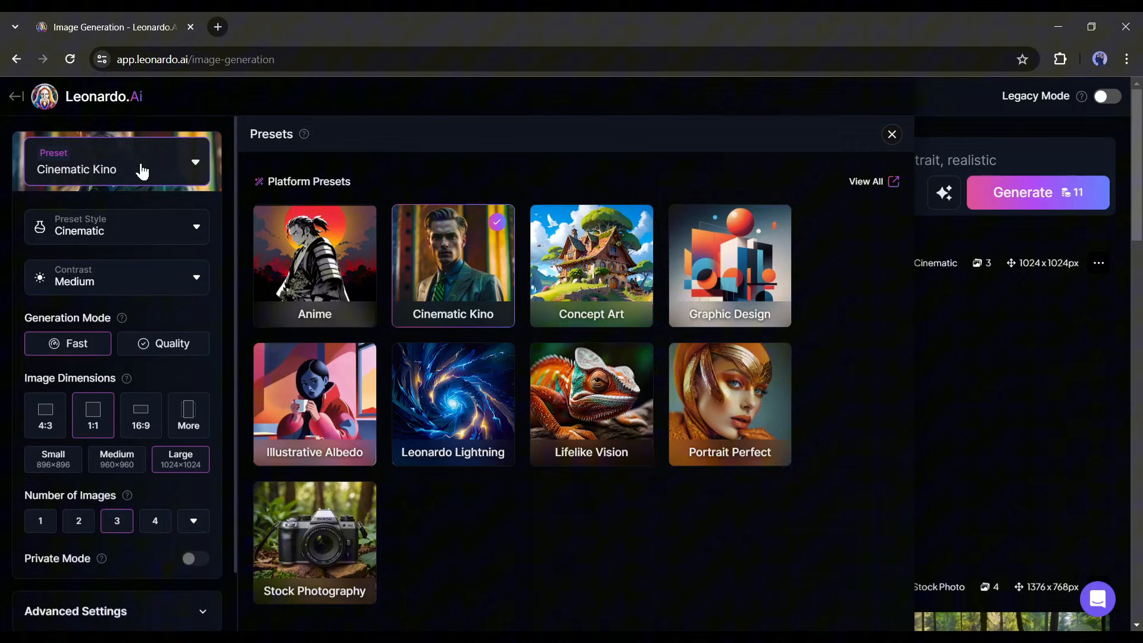
mouse_move(279, 265)
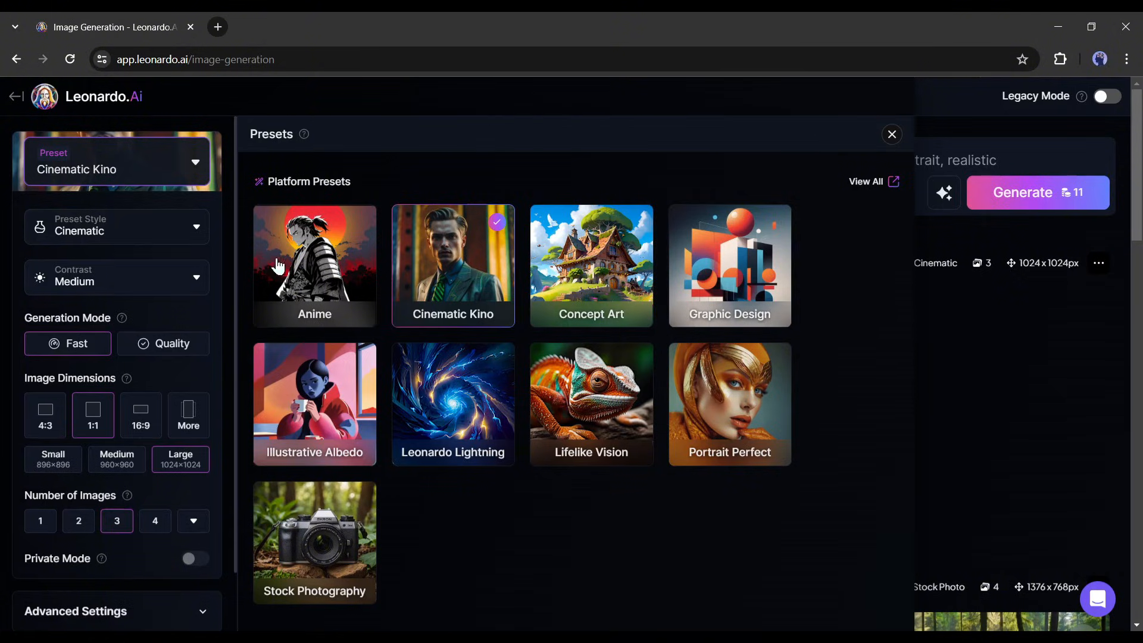
mouse_move(437, 279)
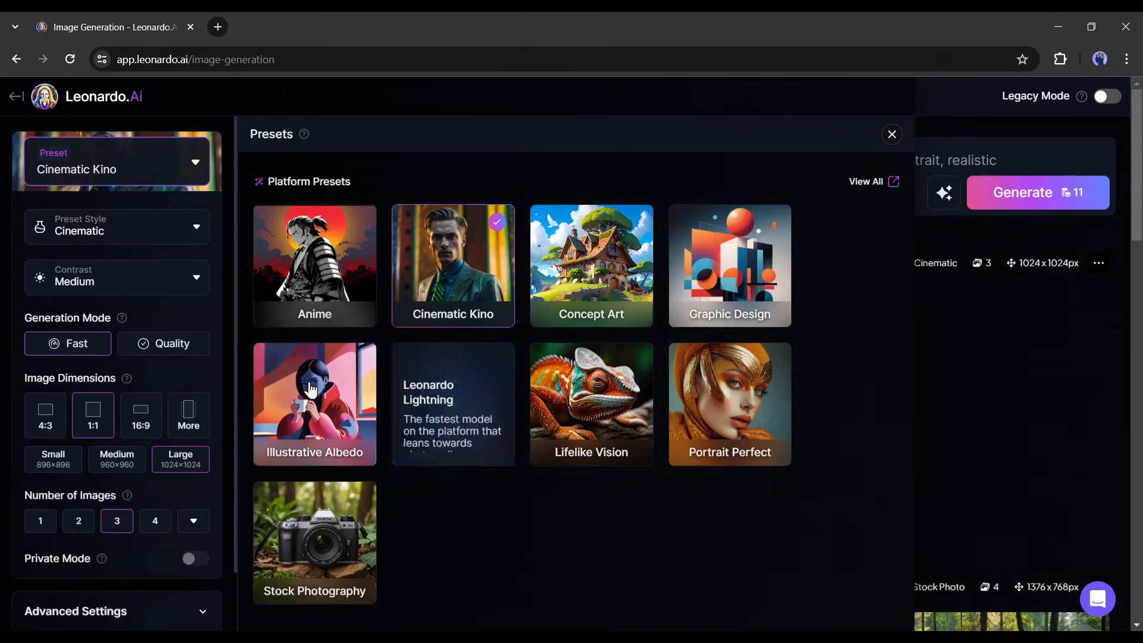
left_click(730, 404)
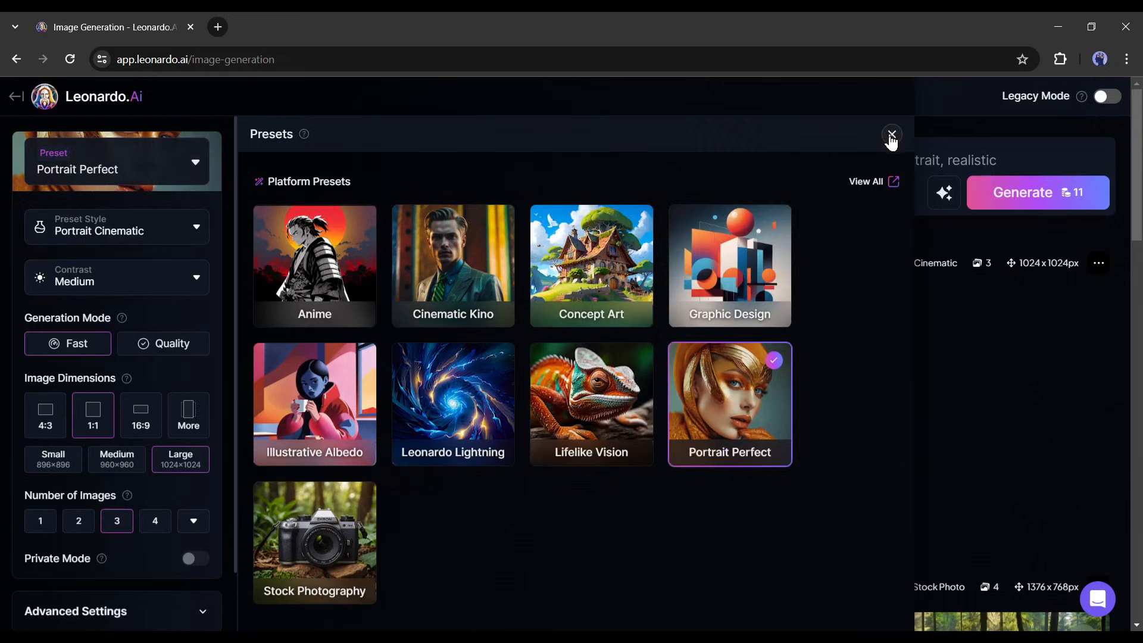
left_click(892, 135)
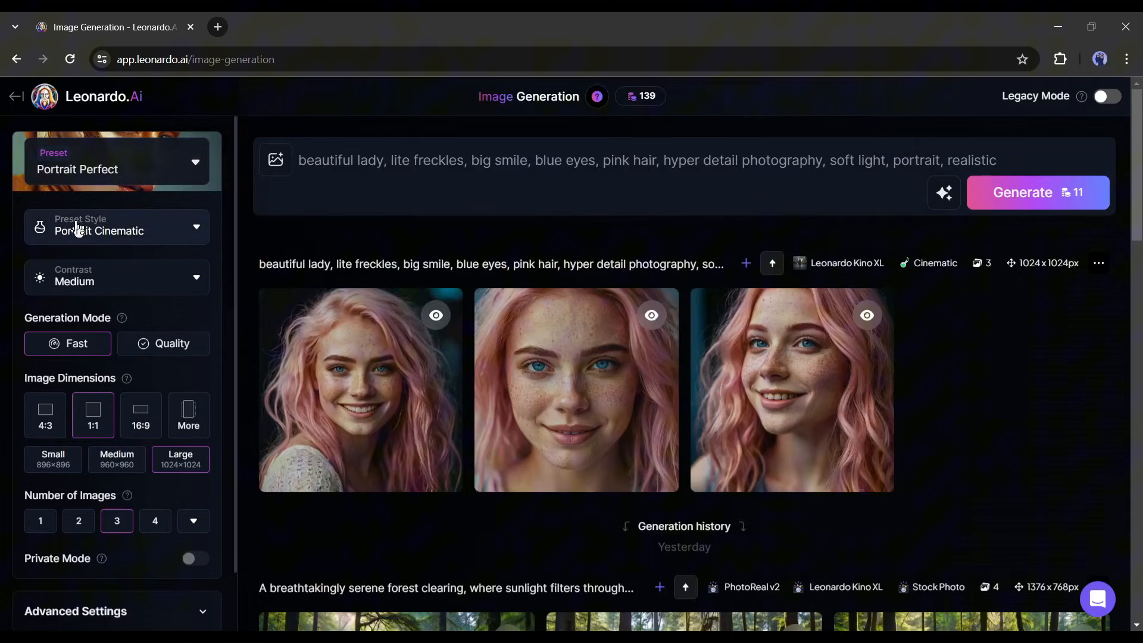
Step: Set preset style Portrait Bokeh, keep contrast Medium and switch generation to Quality mode
left_click(117, 226)
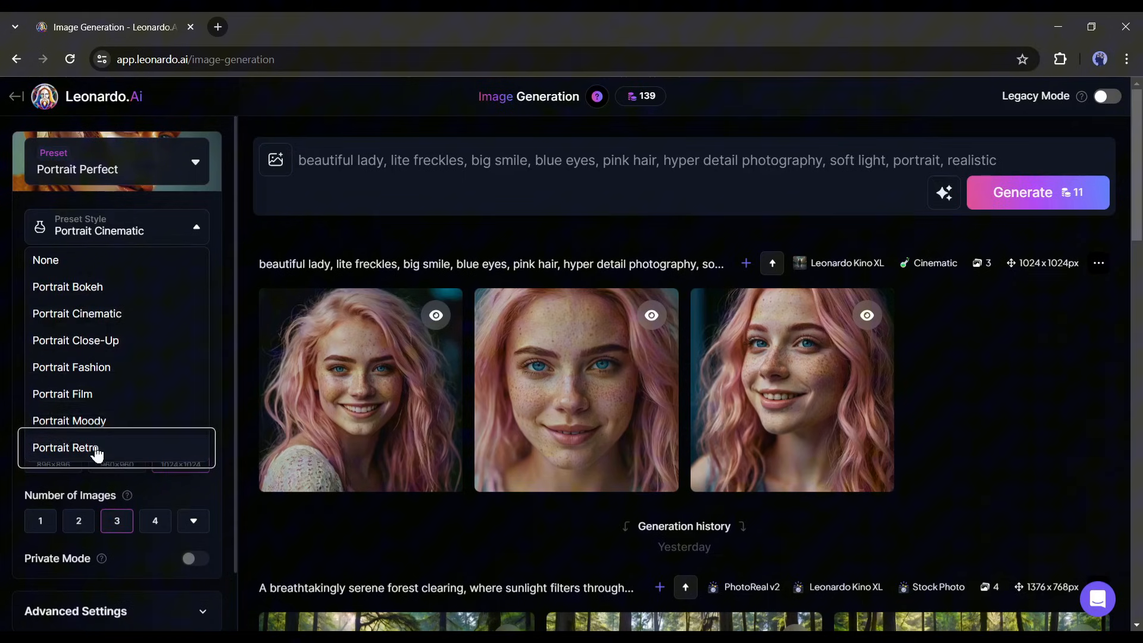
mouse_move(94, 289)
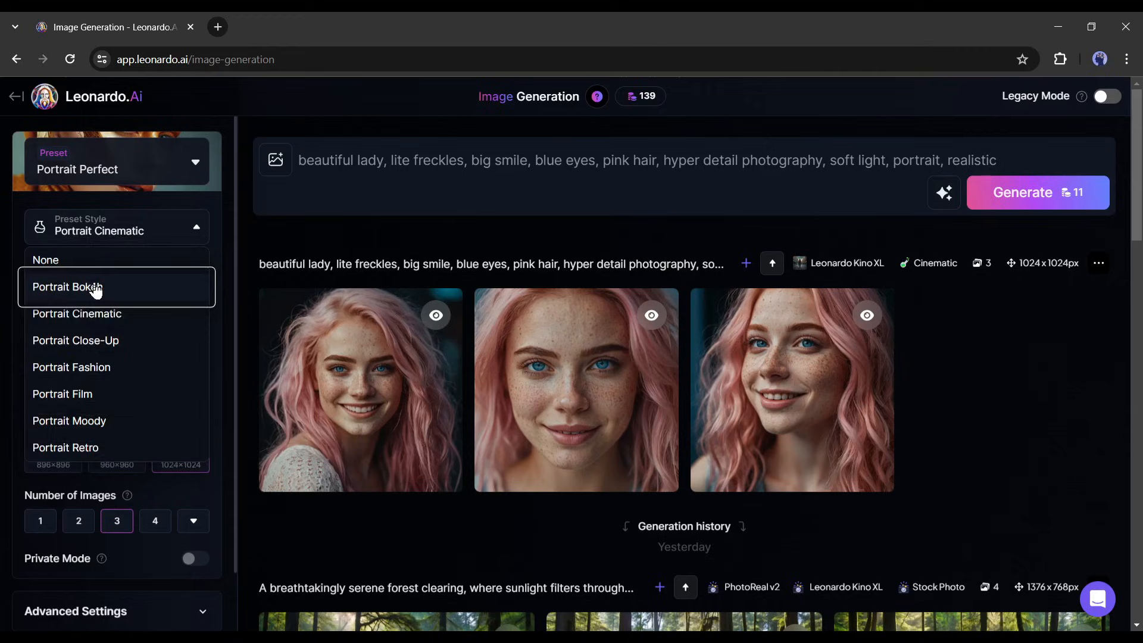
left_click(67, 287)
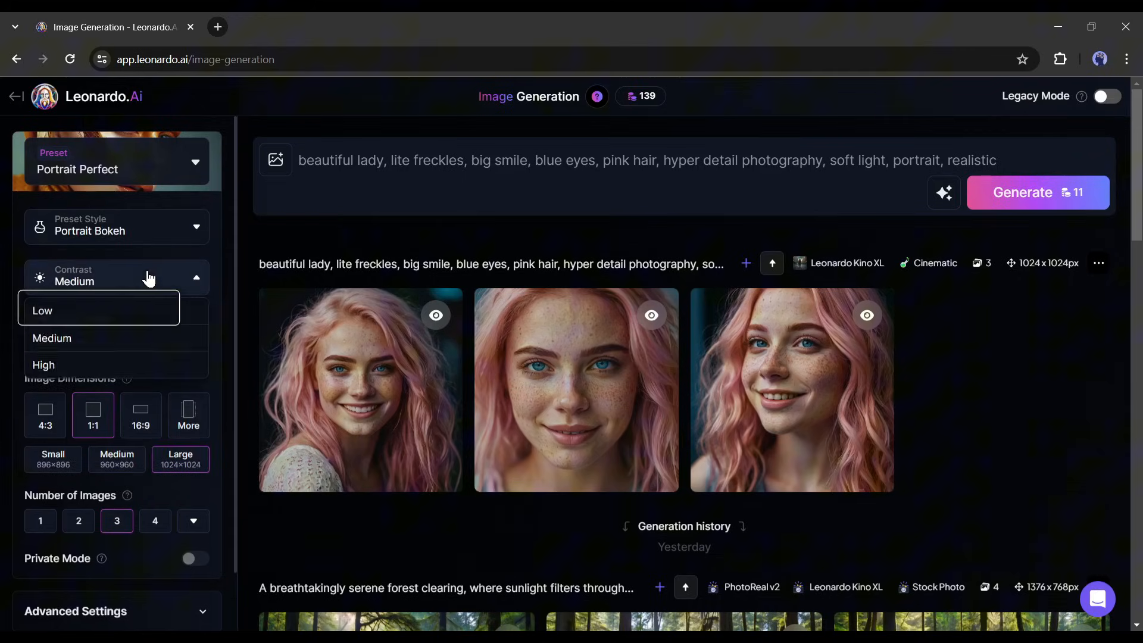
mouse_move(92, 346)
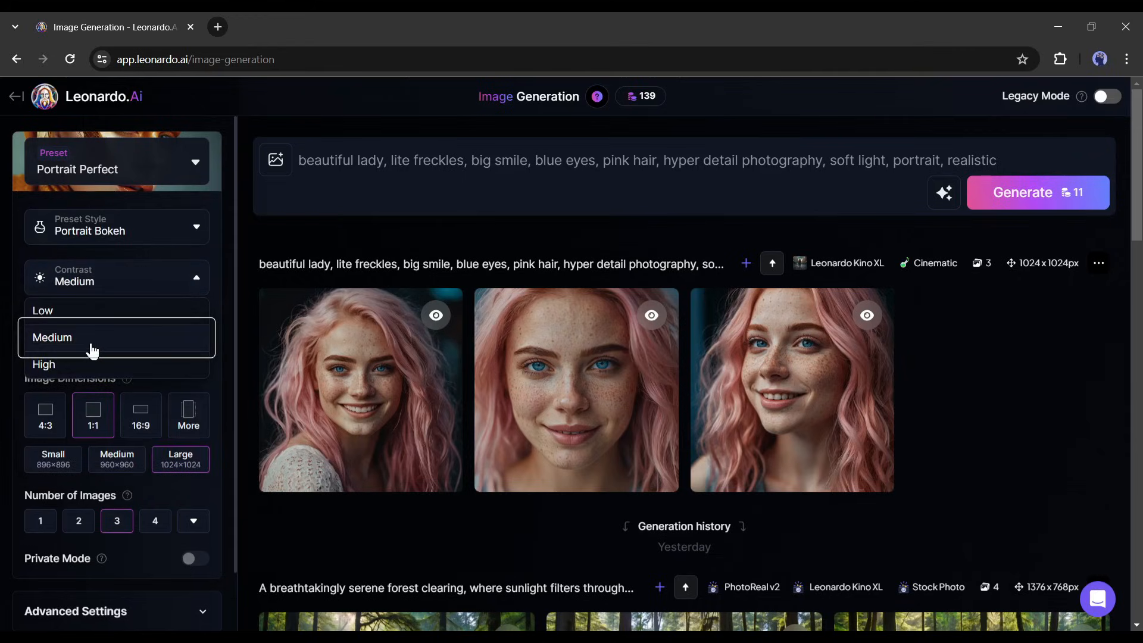
left_click(52, 338)
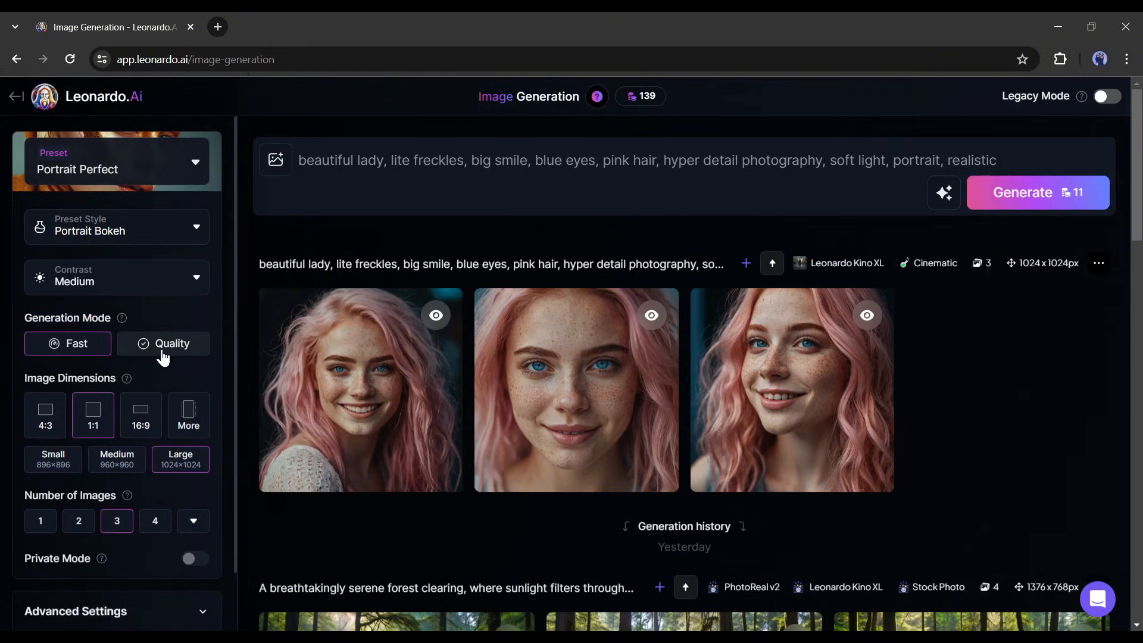
mouse_move(130, 358)
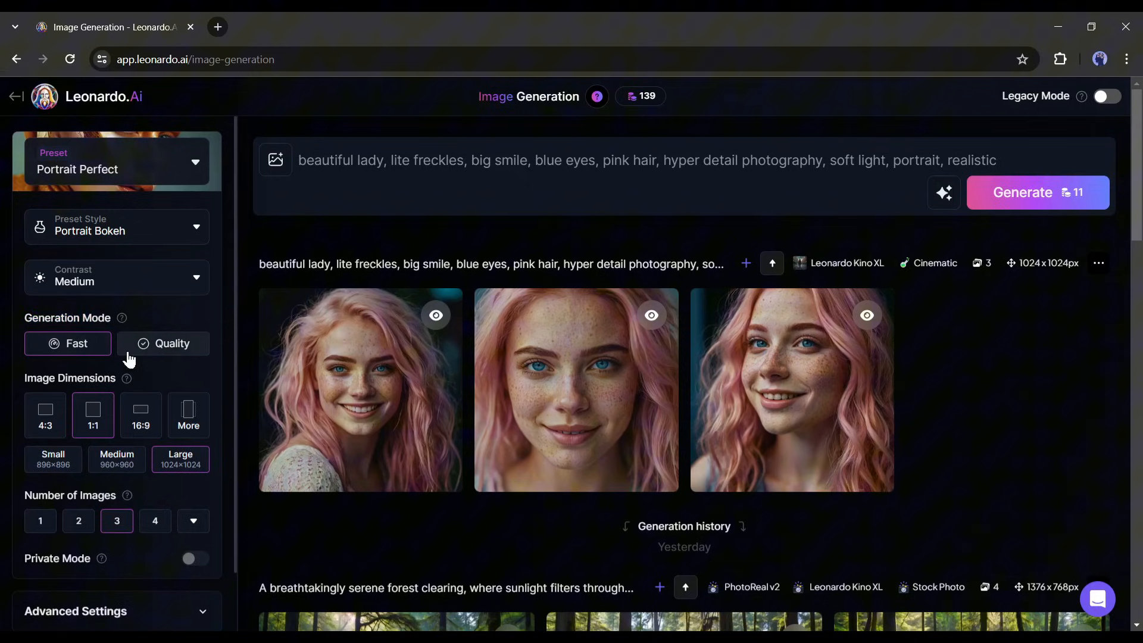
left_click(163, 343)
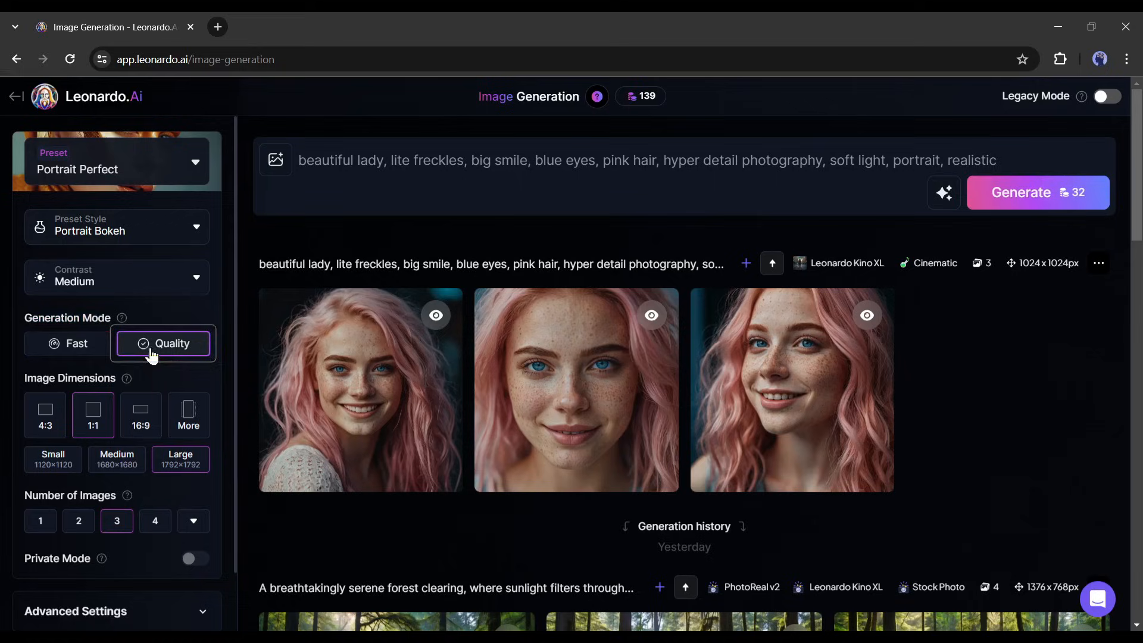
mouse_move(231, 345)
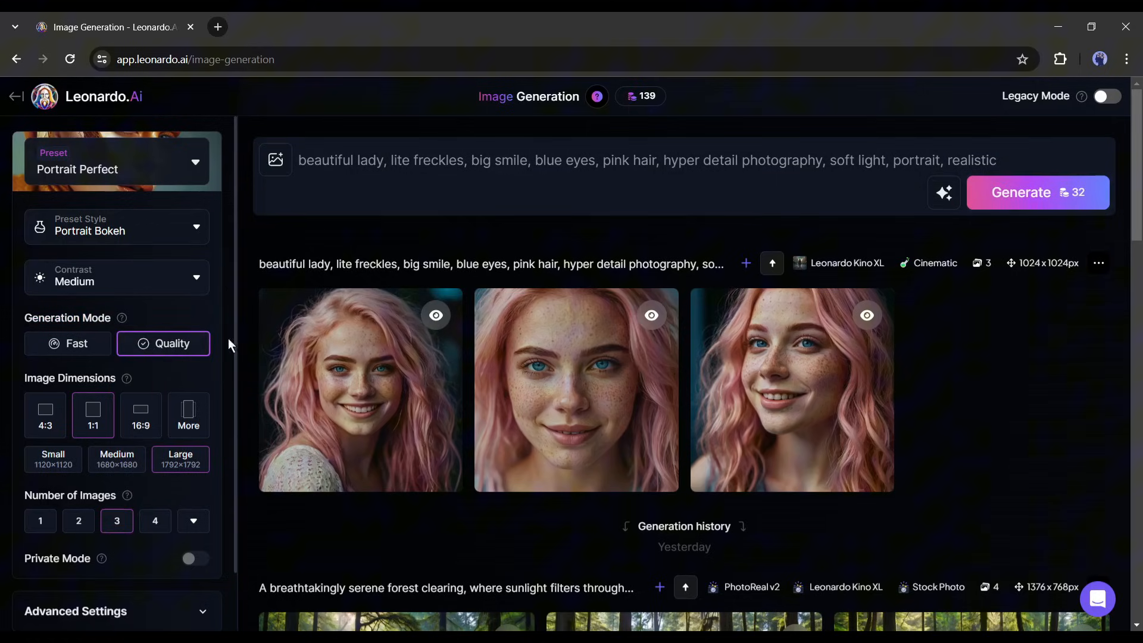
mouse_move(143, 533)
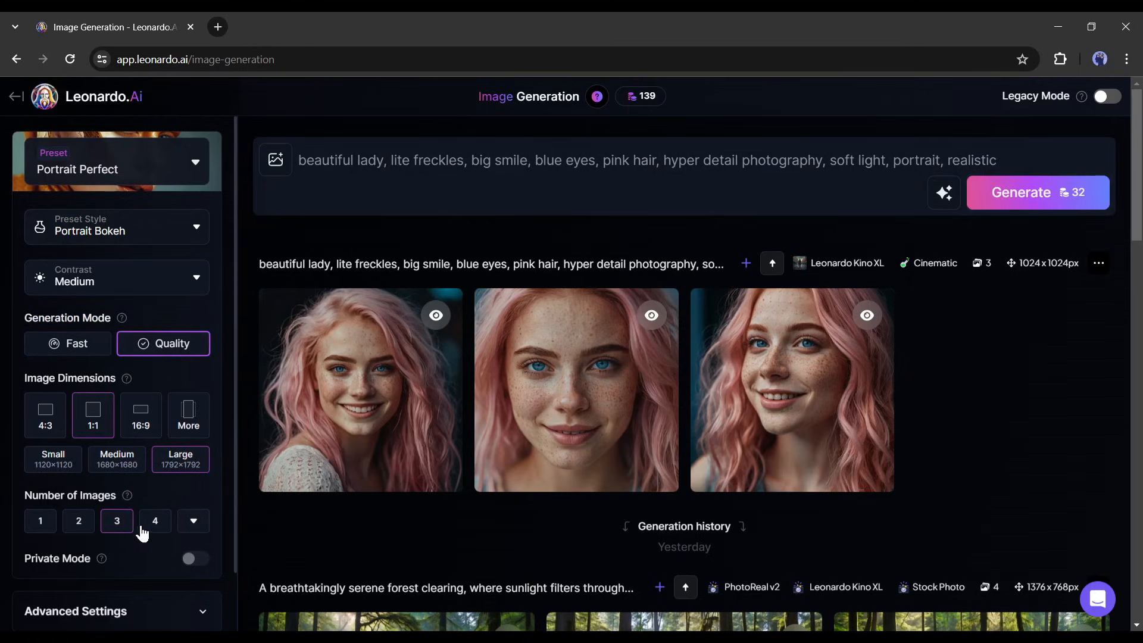
scroll("down", 3)
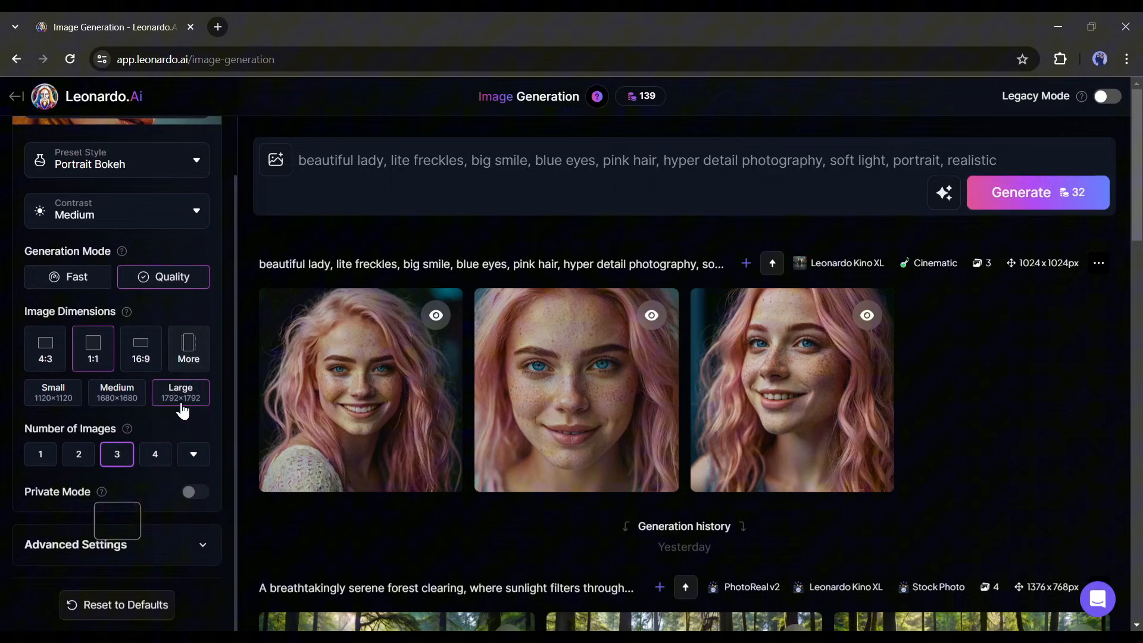
scroll("down", 3)
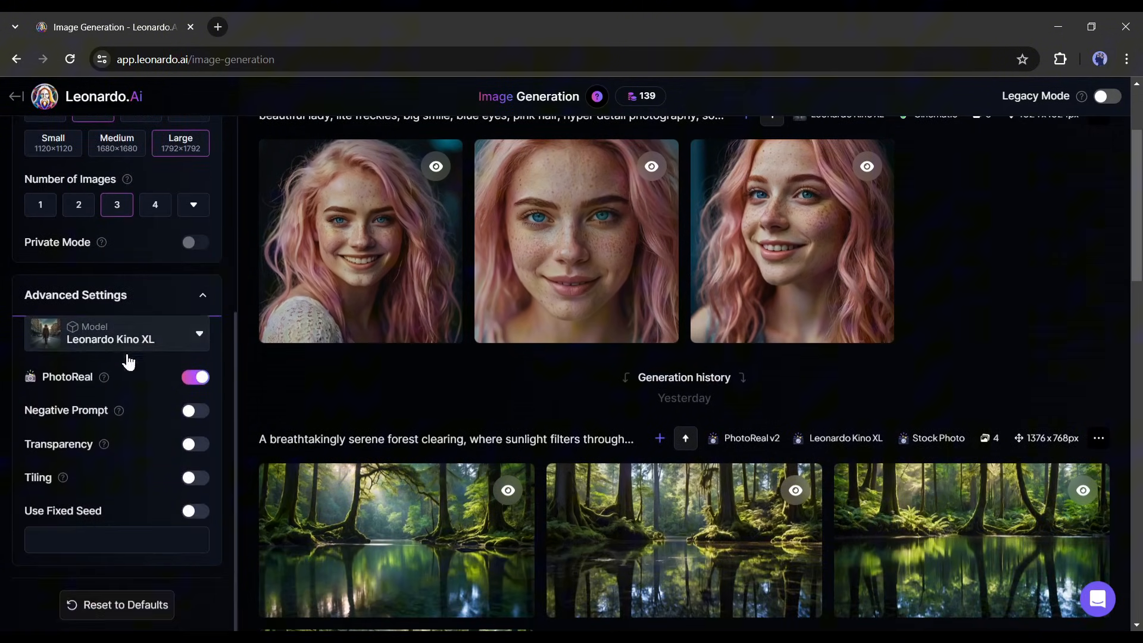
left_click(117, 333)
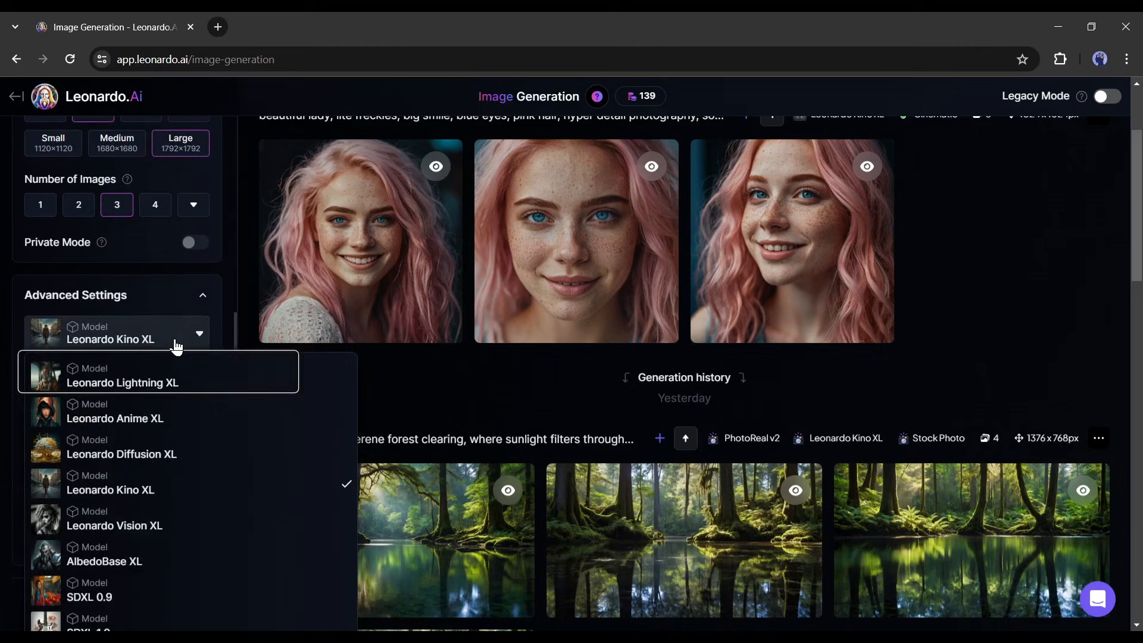
mouse_move(190, 537)
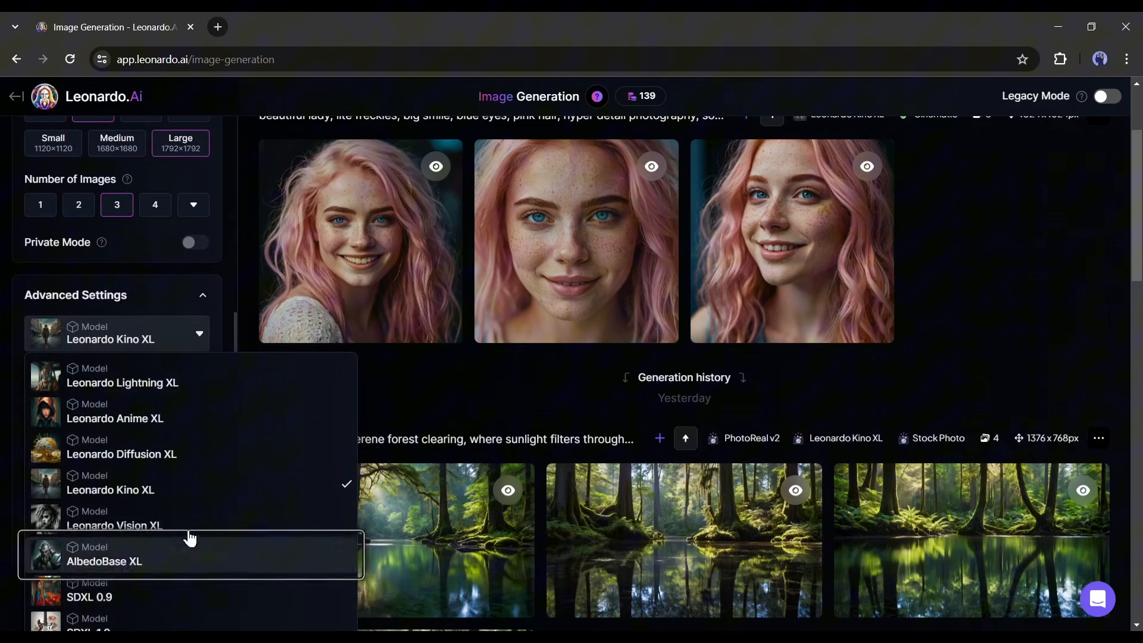
mouse_move(117, 498)
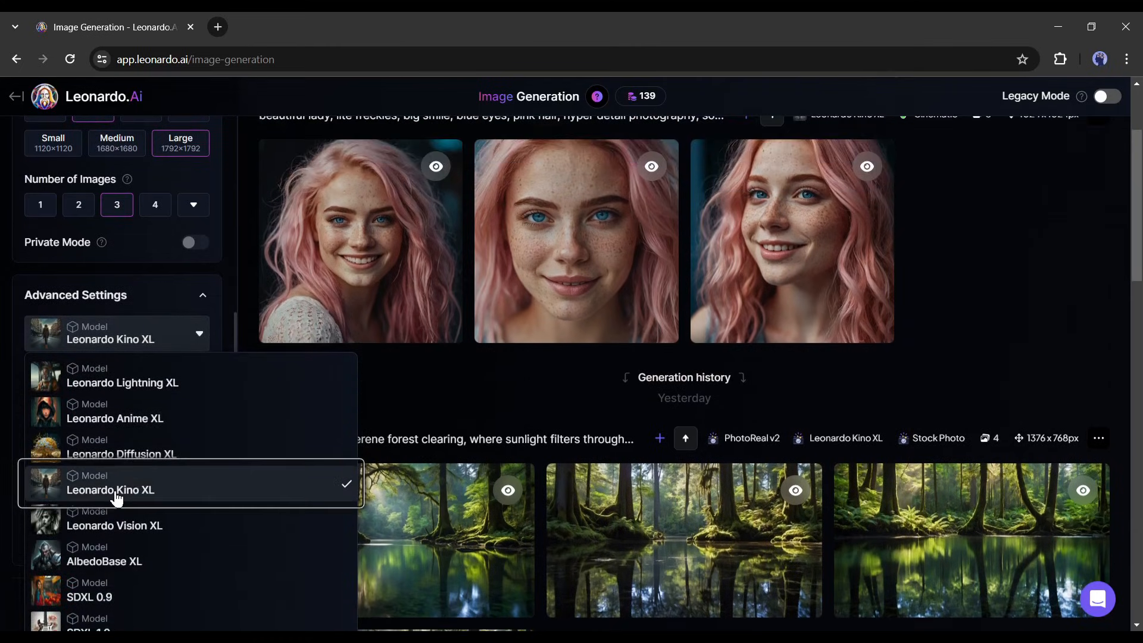
mouse_move(198, 491)
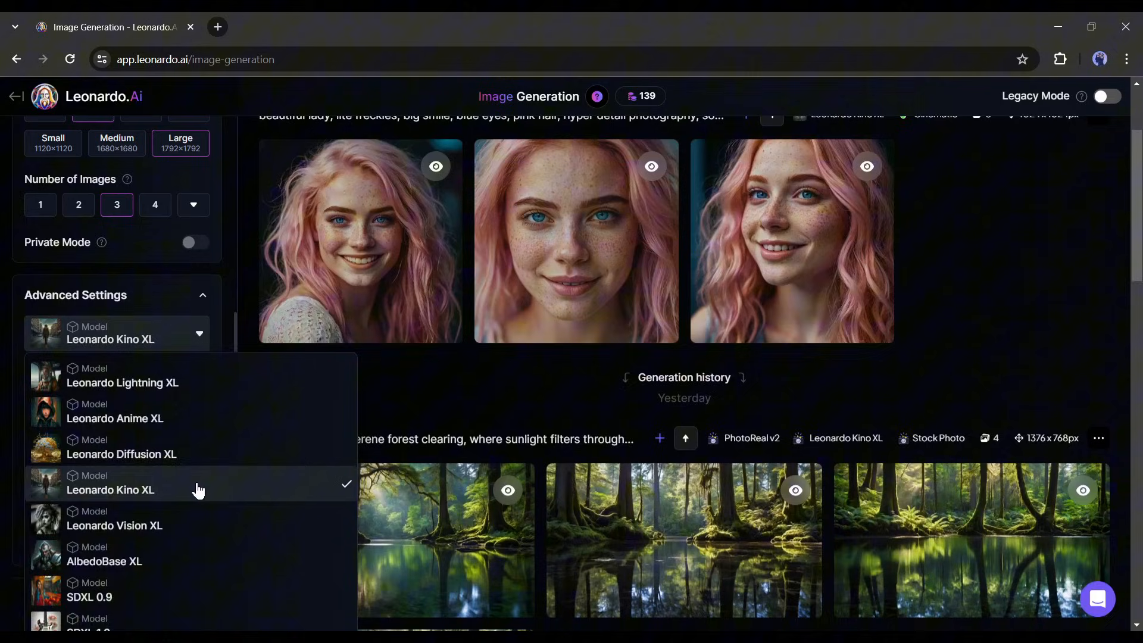
left_click(110, 489)
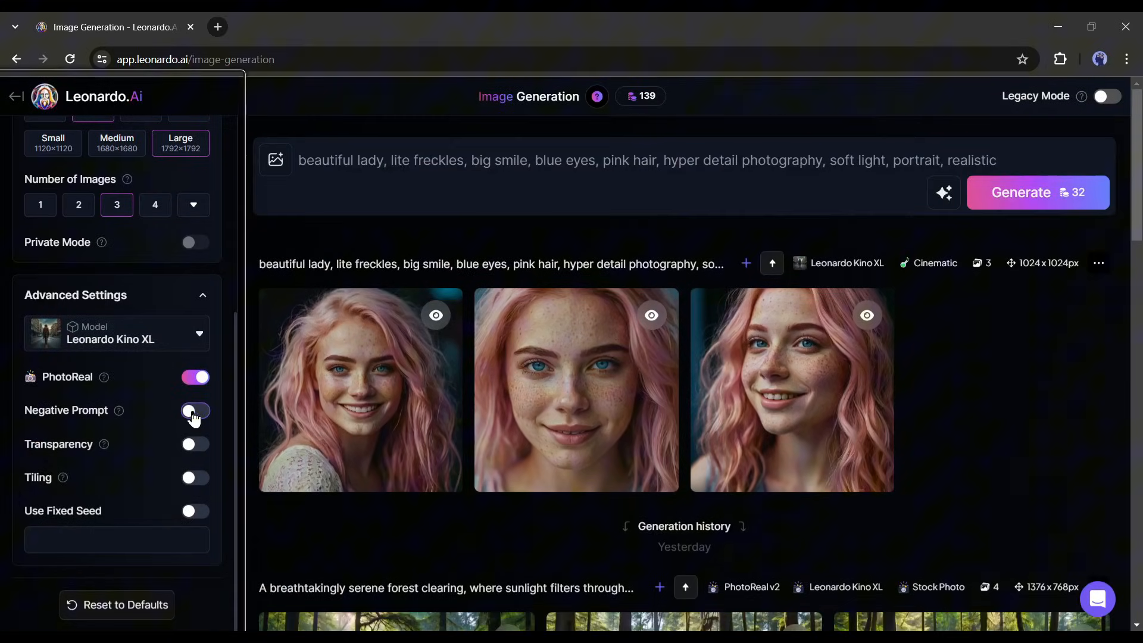
left_click(196, 411)
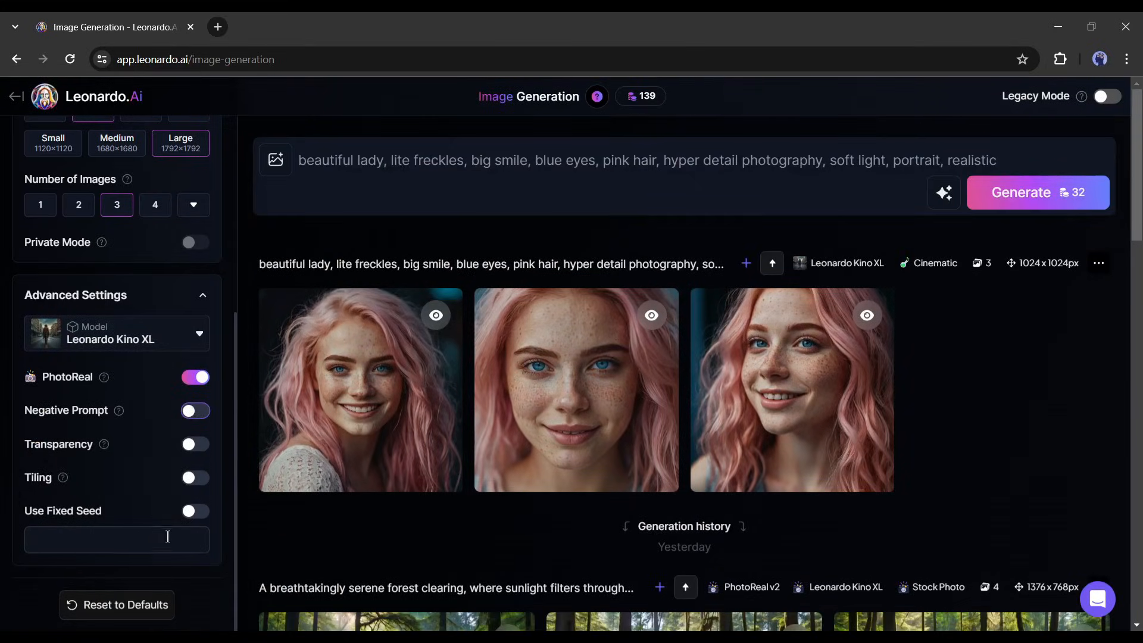
left_click(117, 539)
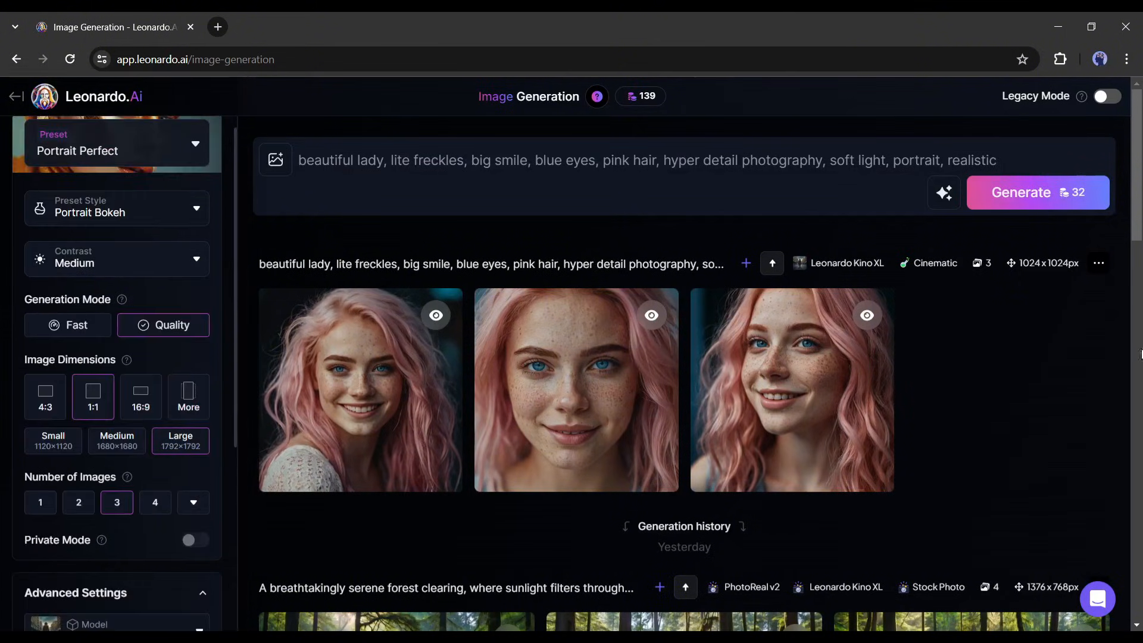
Step: Generate three Portrait Bokeh portraits, inspect them at full size and close the viewer
left_click(1038, 192)
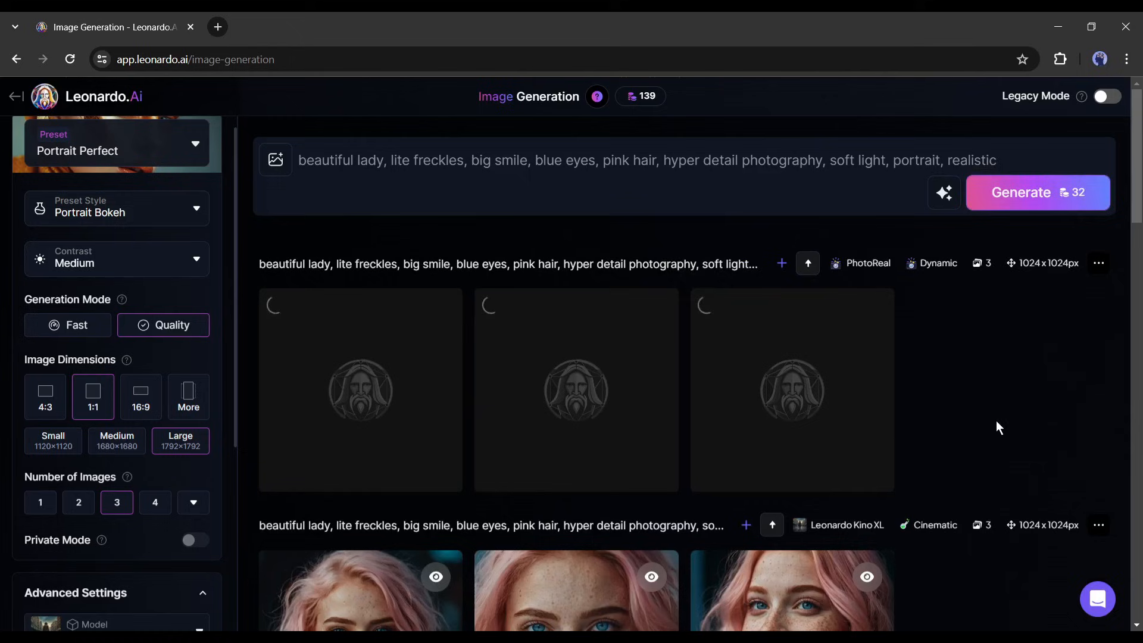
left_click(1038, 191)
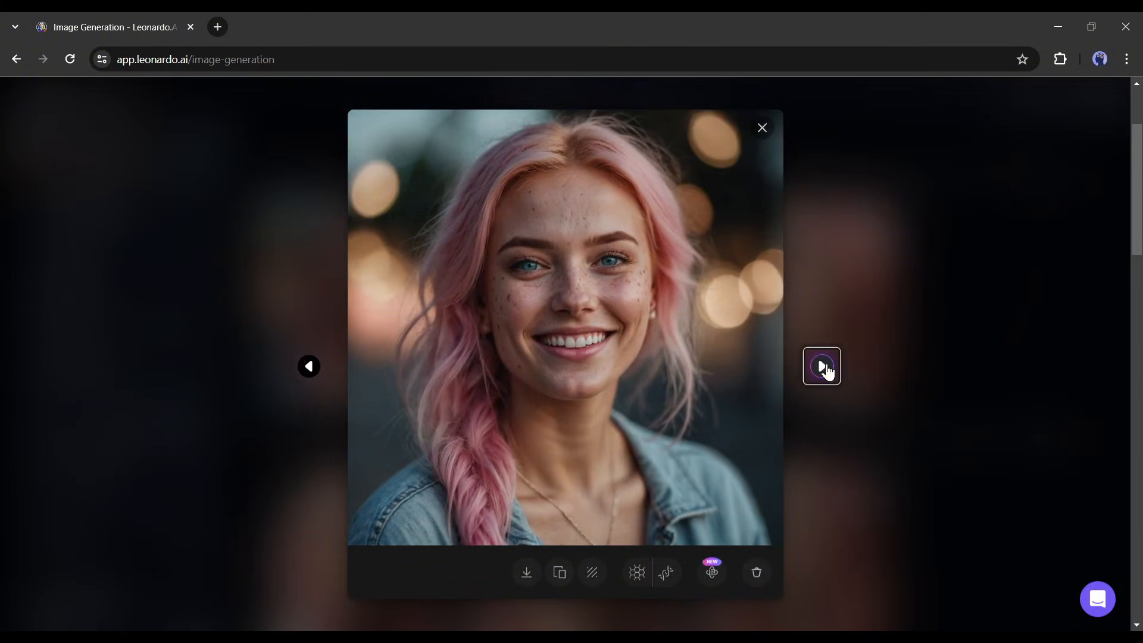
left_click(821, 366)
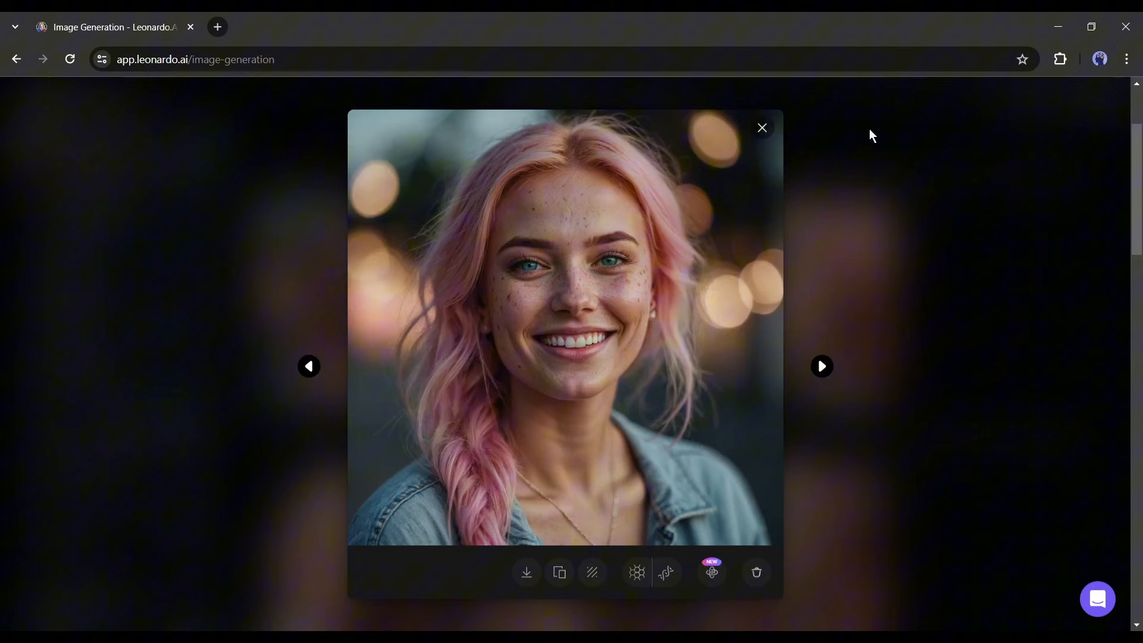
left_click(762, 127)
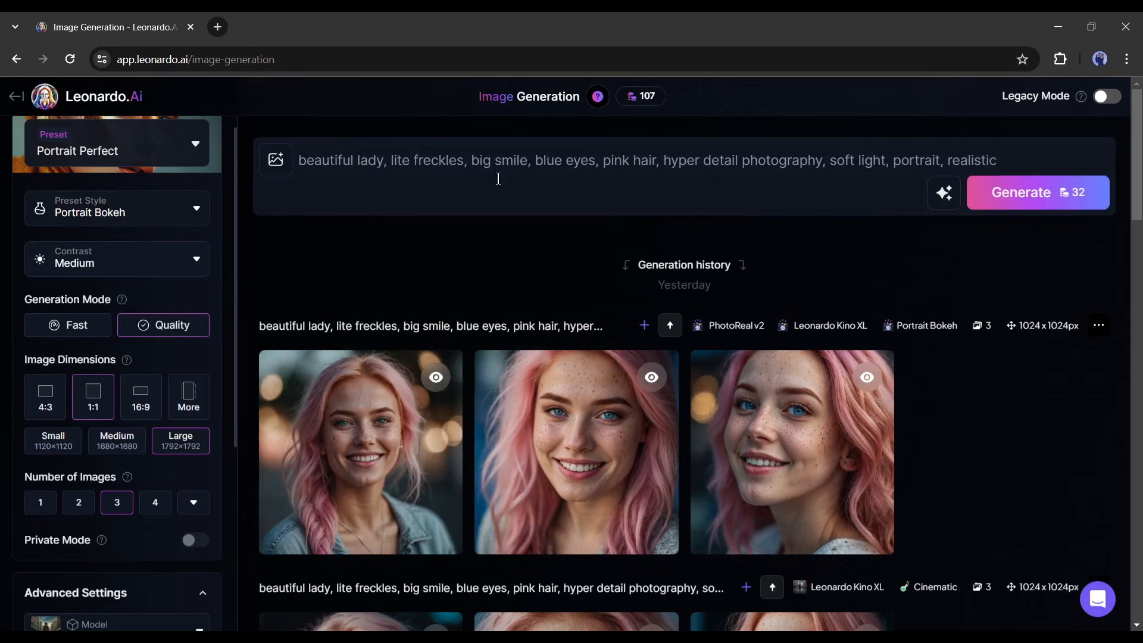
mouse_move(286, 168)
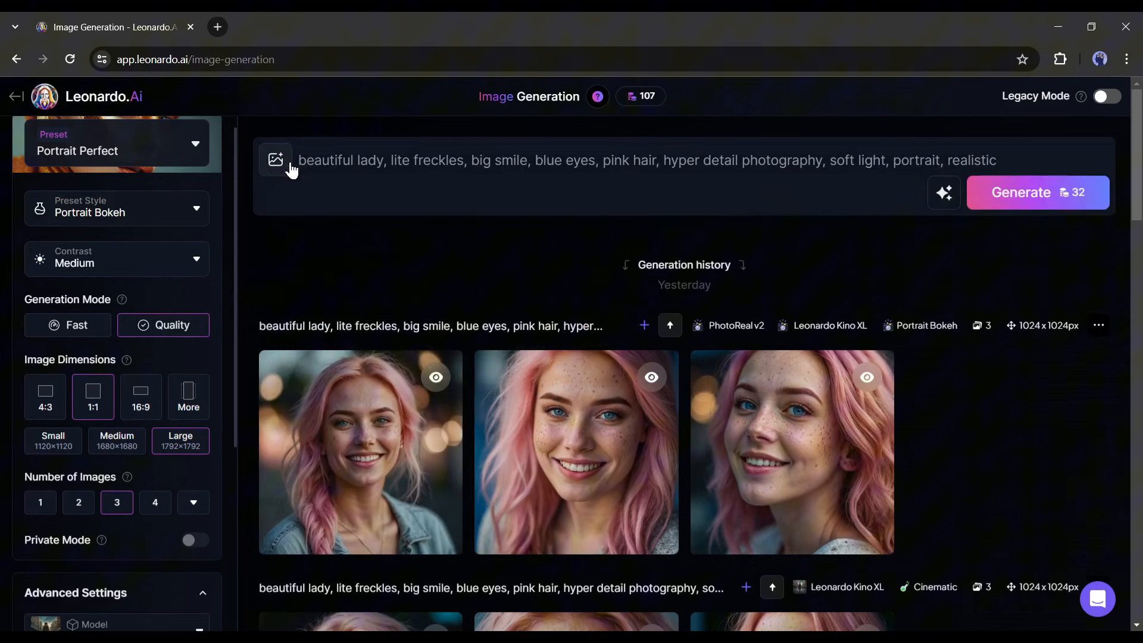
Step: Attach the blurred-background pink-haired portrait from Your Generations as the Character Reference
left_click(275, 159)
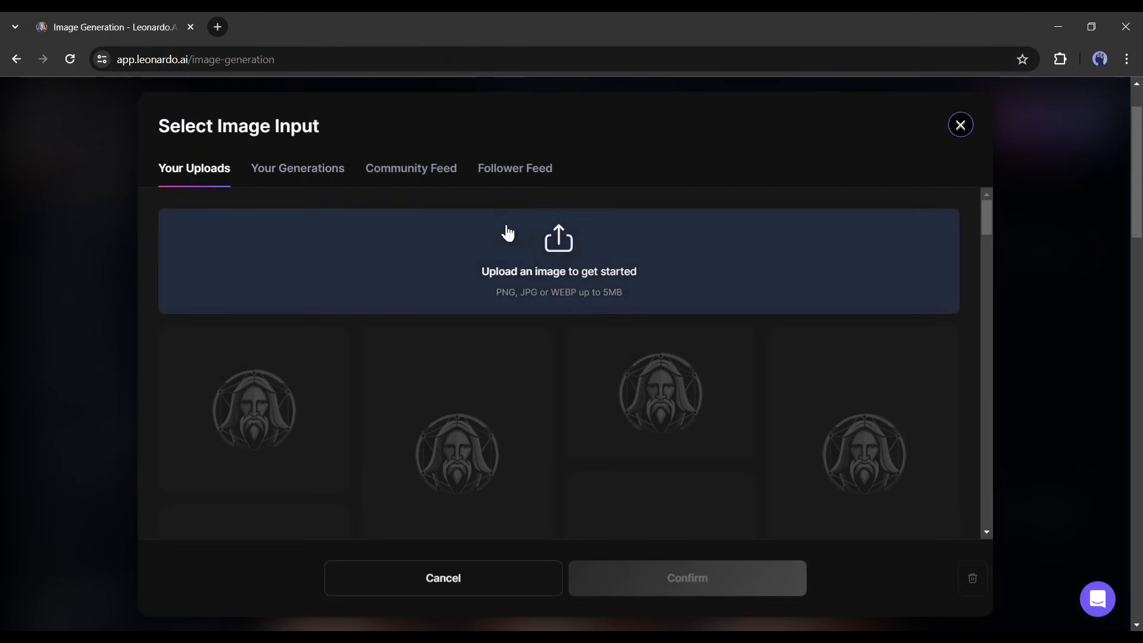
mouse_move(457, 258)
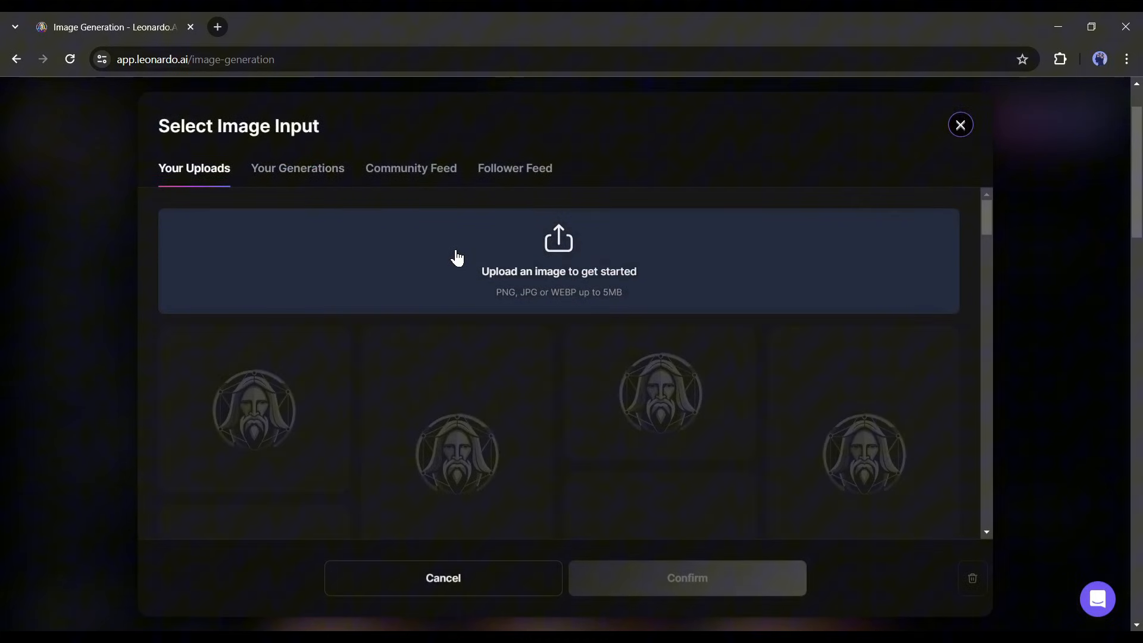
mouse_move(386, 248)
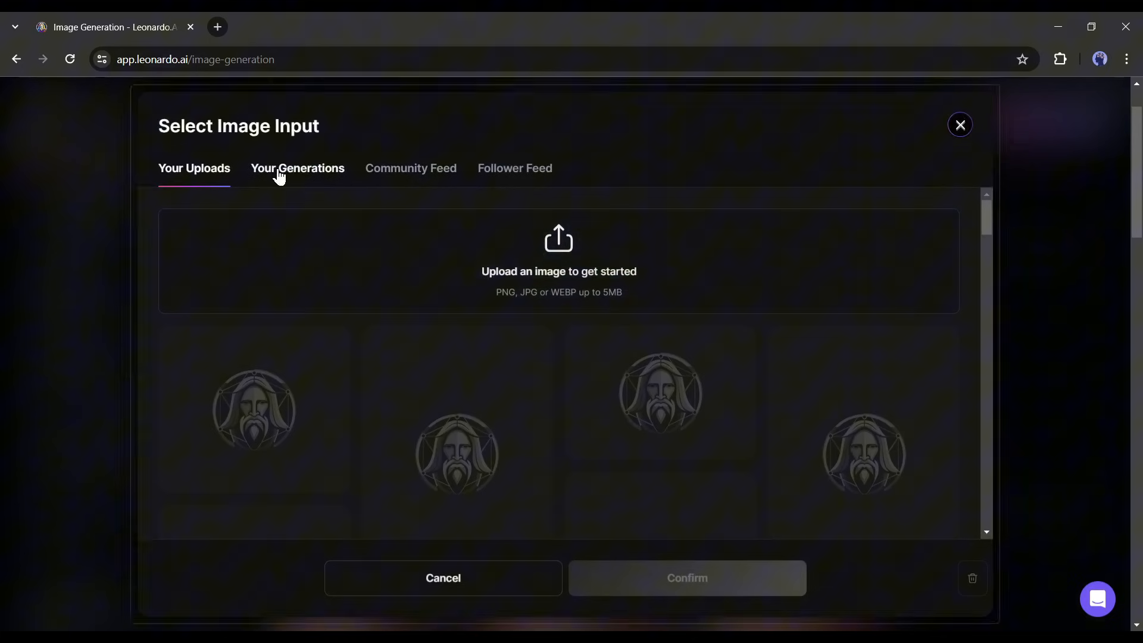
left_click(298, 169)
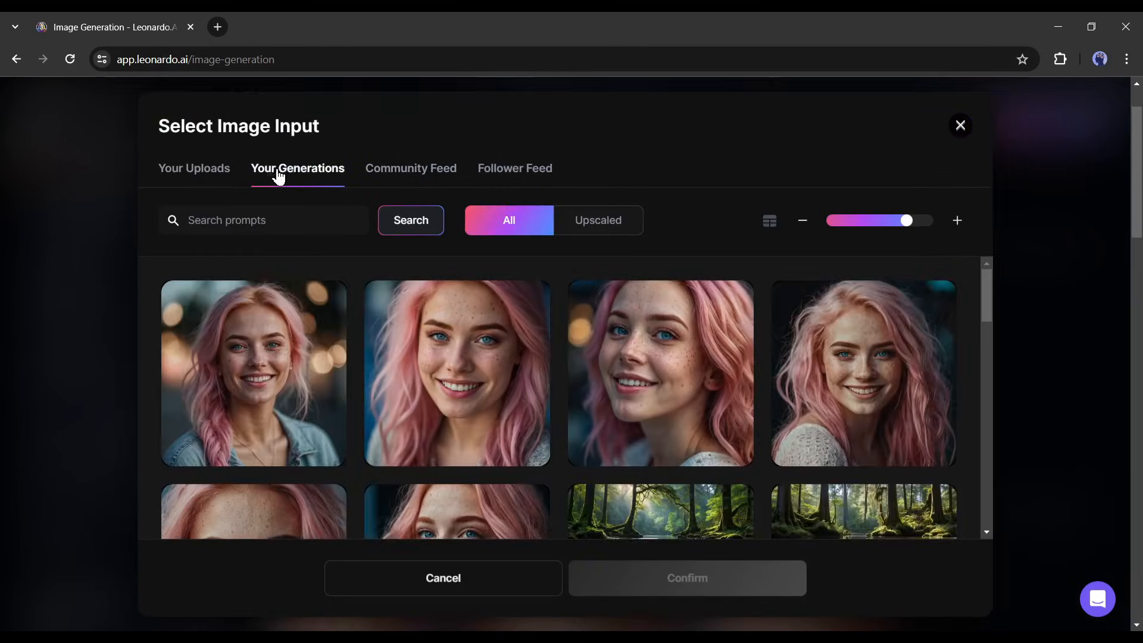
left_click(253, 373)
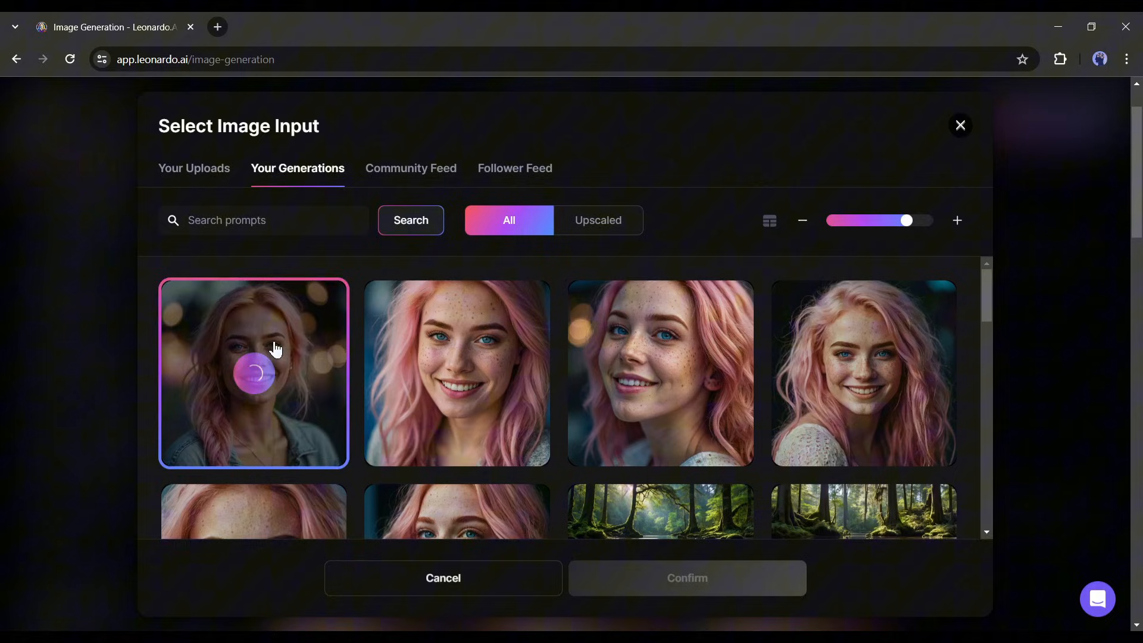
left_click(253, 374)
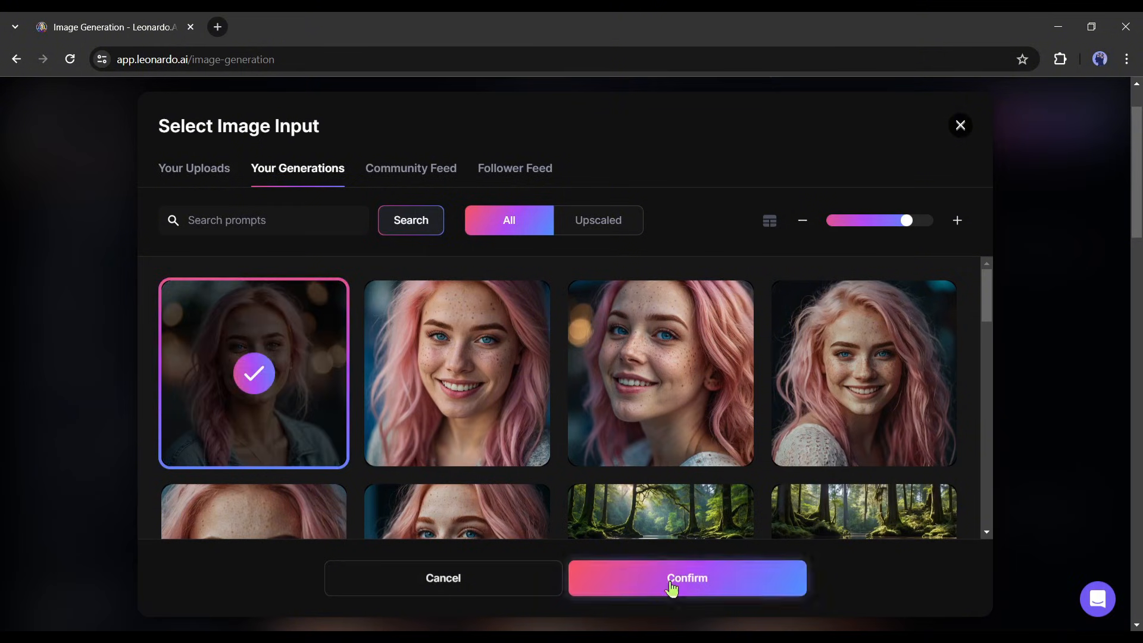
left_click(687, 577)
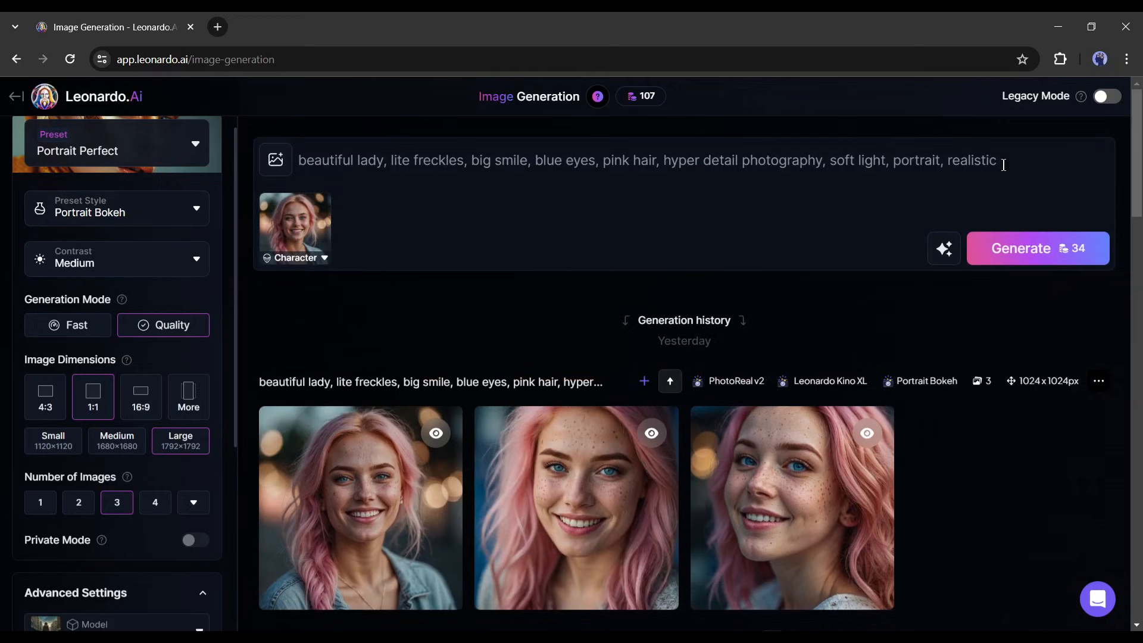
Step: Adjust Character Reference strength, add 'sitting behind a table in a cozy restaurant' to the prompt and generate
left_click(613, 173)
type(",")
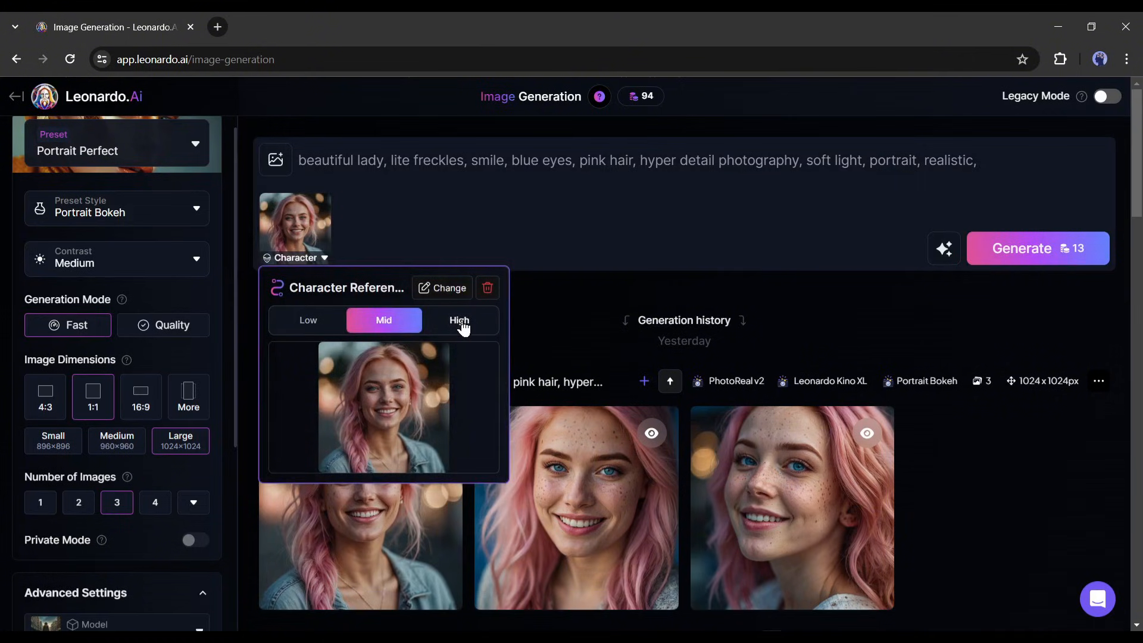
left_click(460, 320)
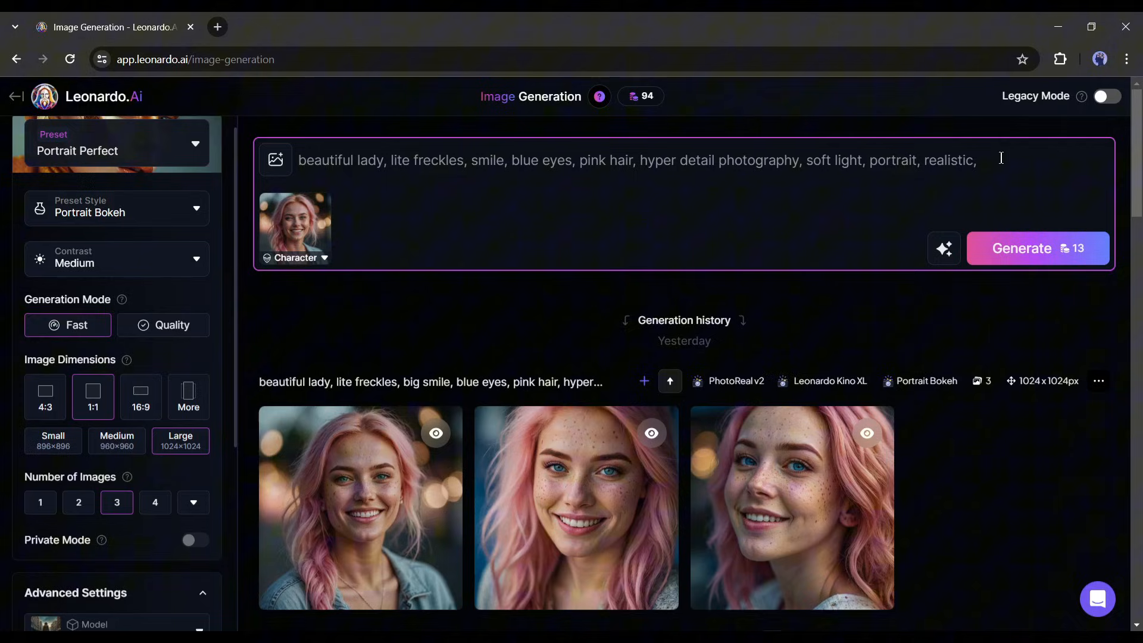
type("sitting behind a table in a cozy restaurant")
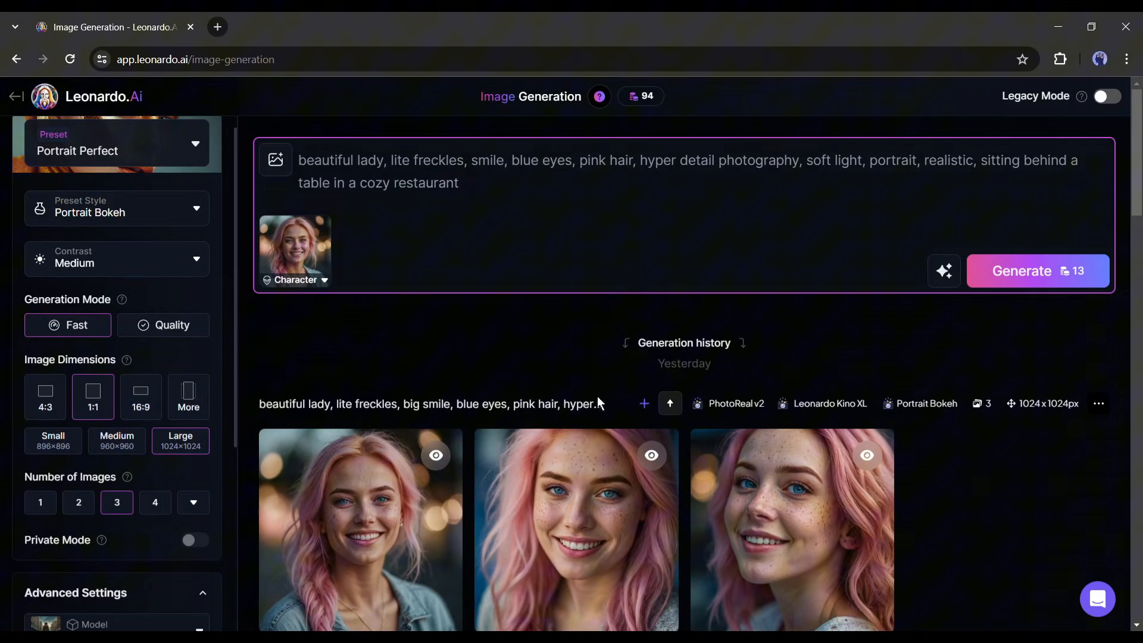
left_click(1038, 271)
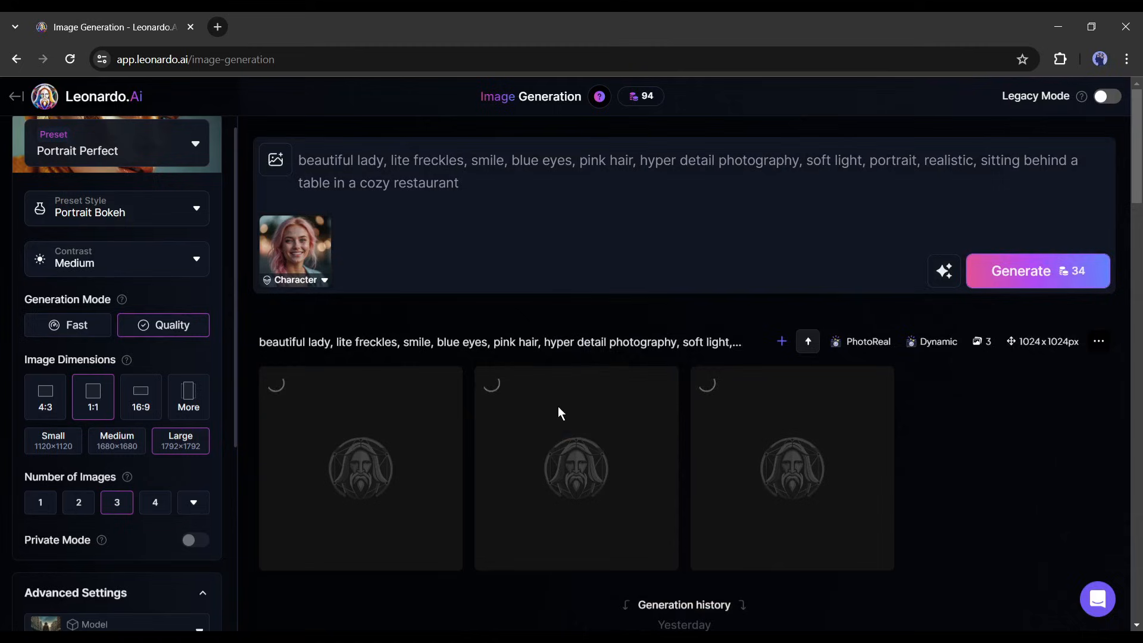
Step: Inspect the restaurant portraits up close, stepping forward and back, then close the viewer
left_click(1037, 272)
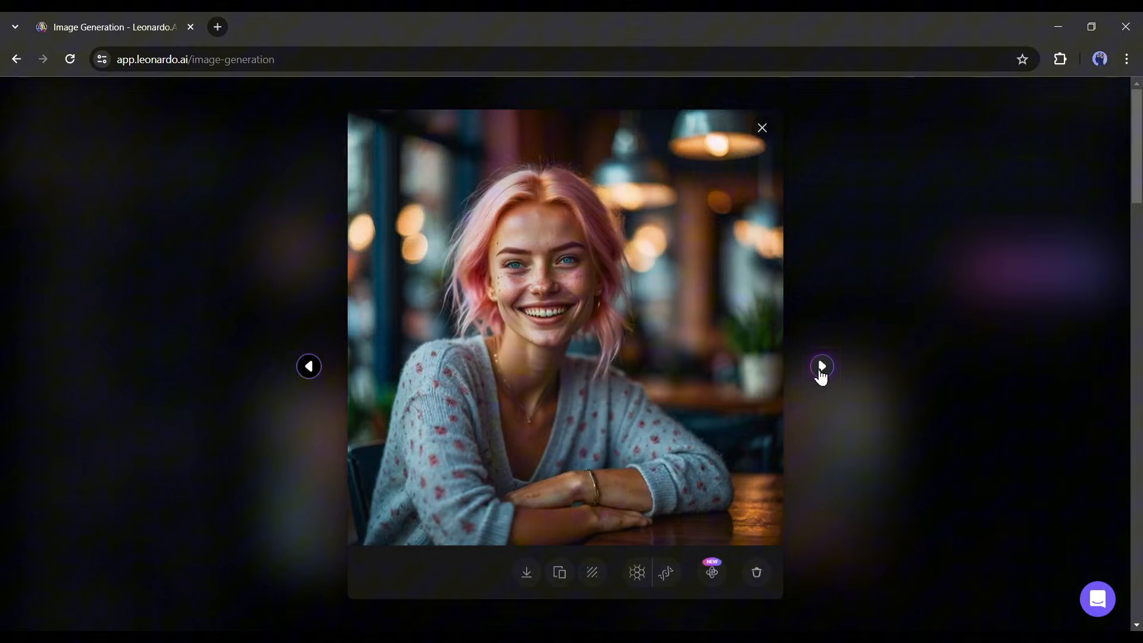
left_click(822, 367)
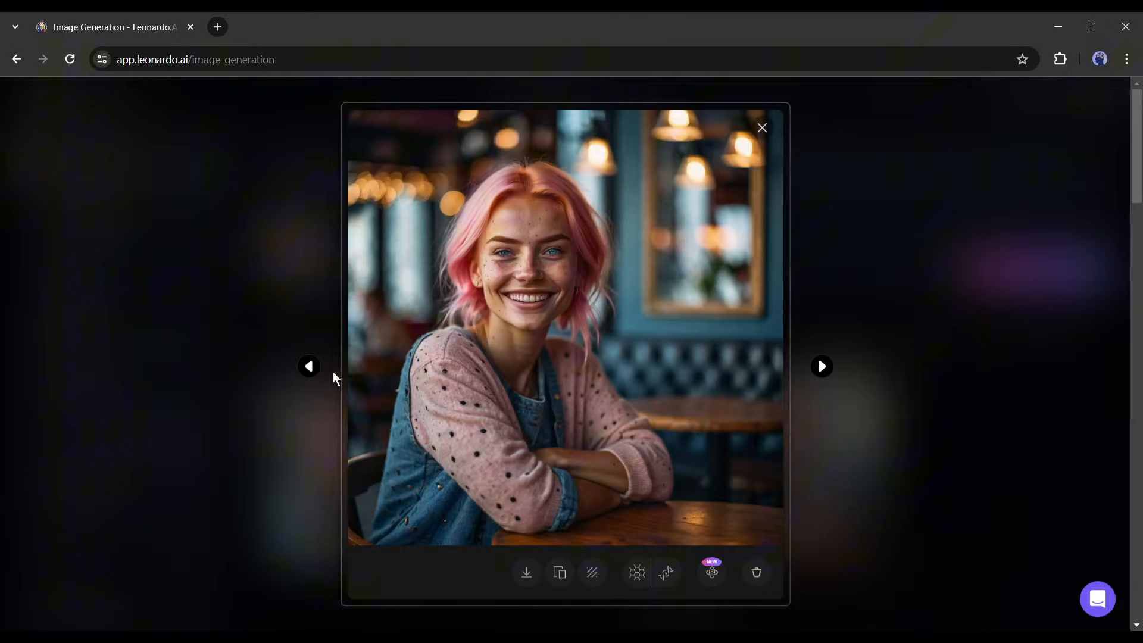
left_click(310, 365)
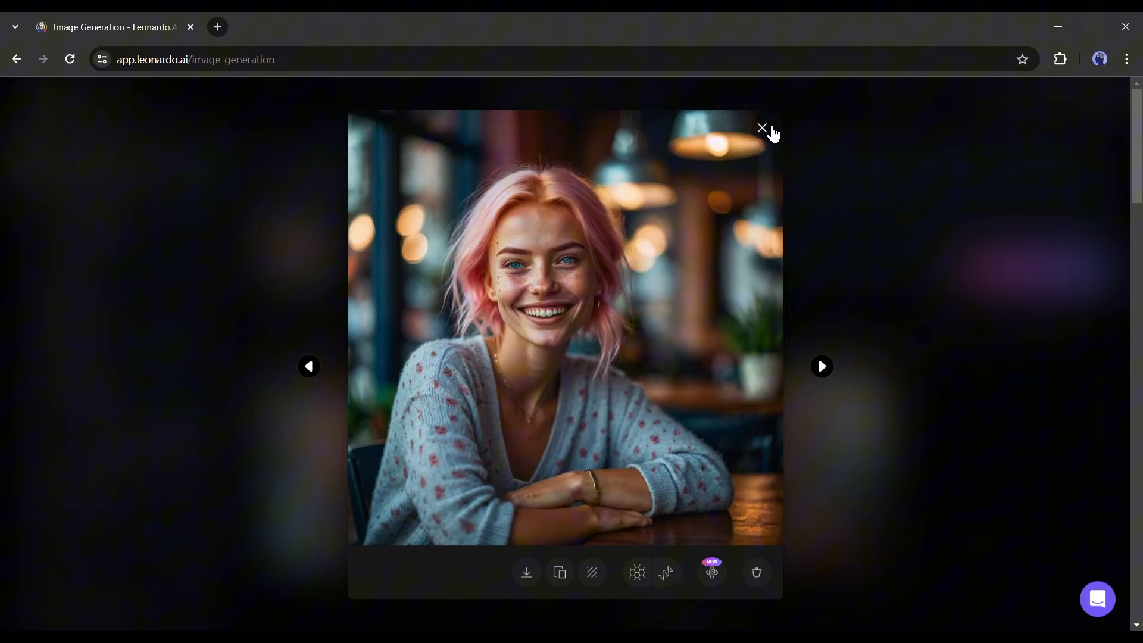
left_click(762, 129)
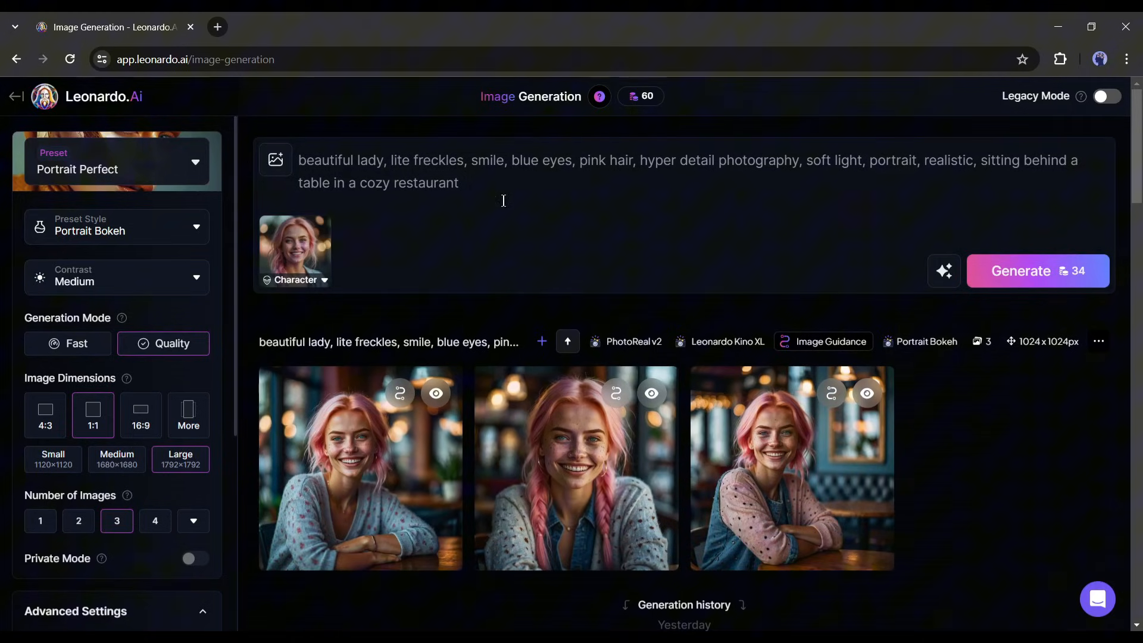
mouse_move(366, 230)
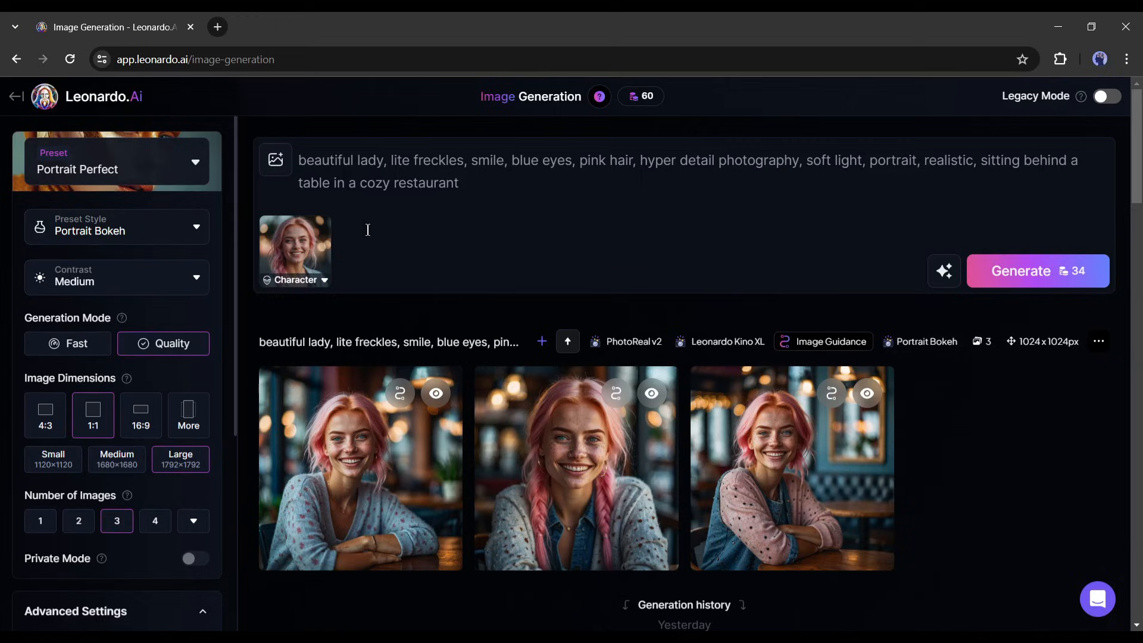
mouse_move(470, 221)
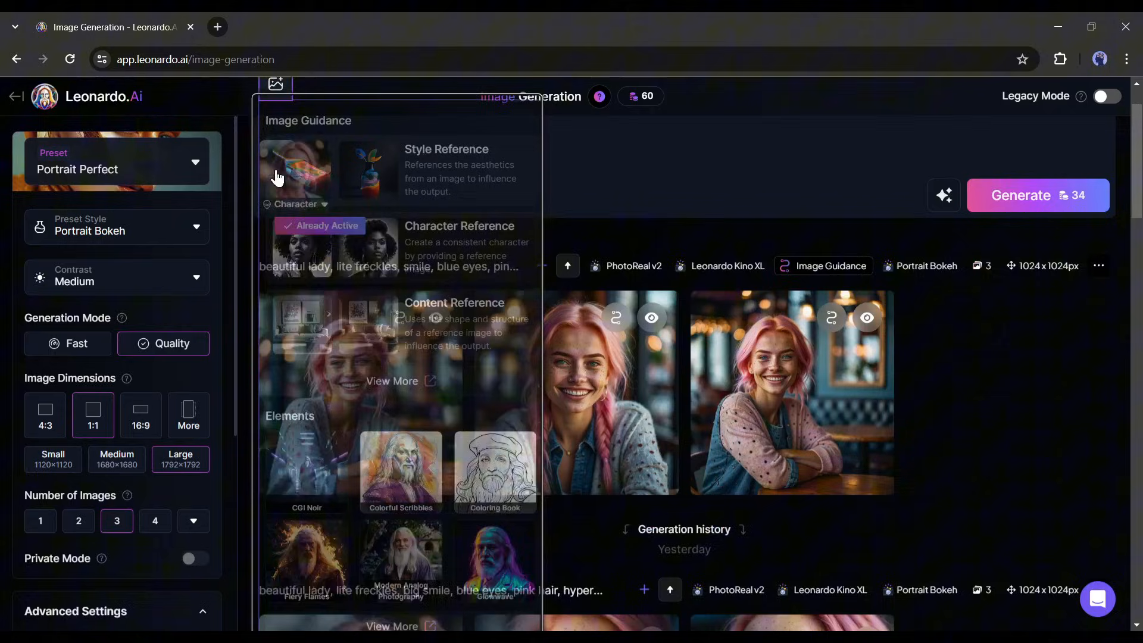
mouse_move(393, 353)
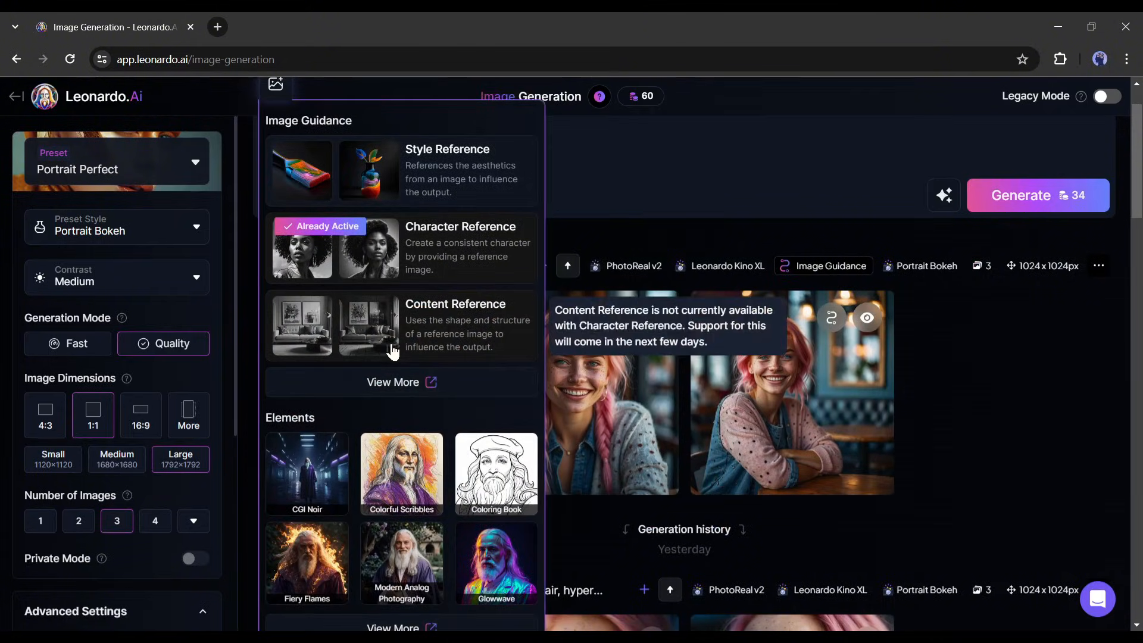
Step: Add Pose to Image as a second image-guidance mode from the View More list
left_click(401, 383)
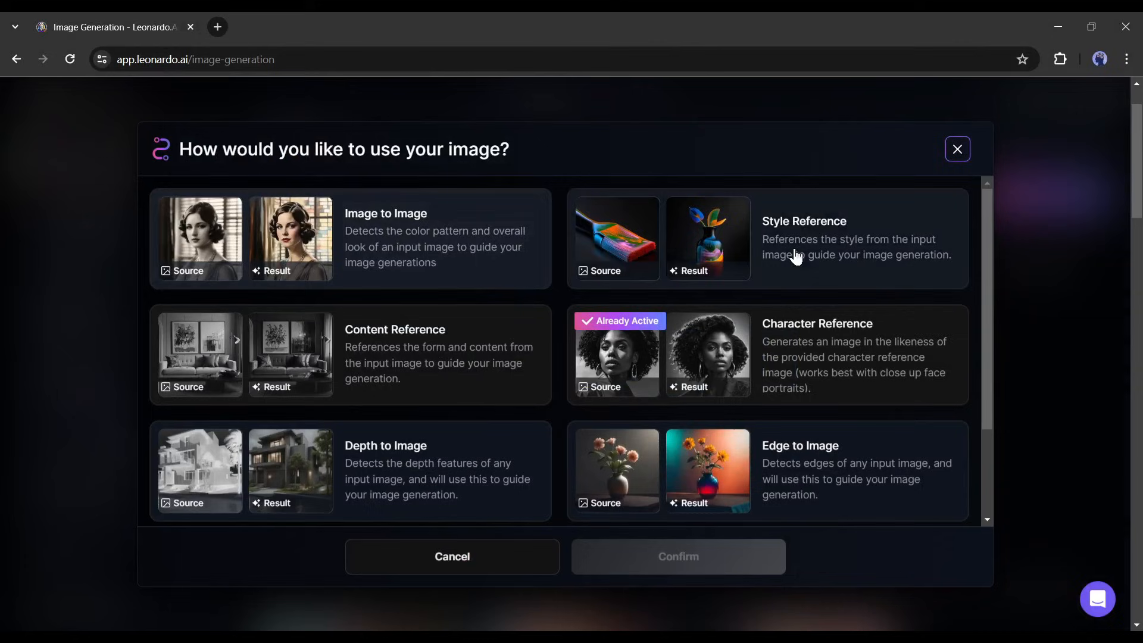
scroll("down", 3)
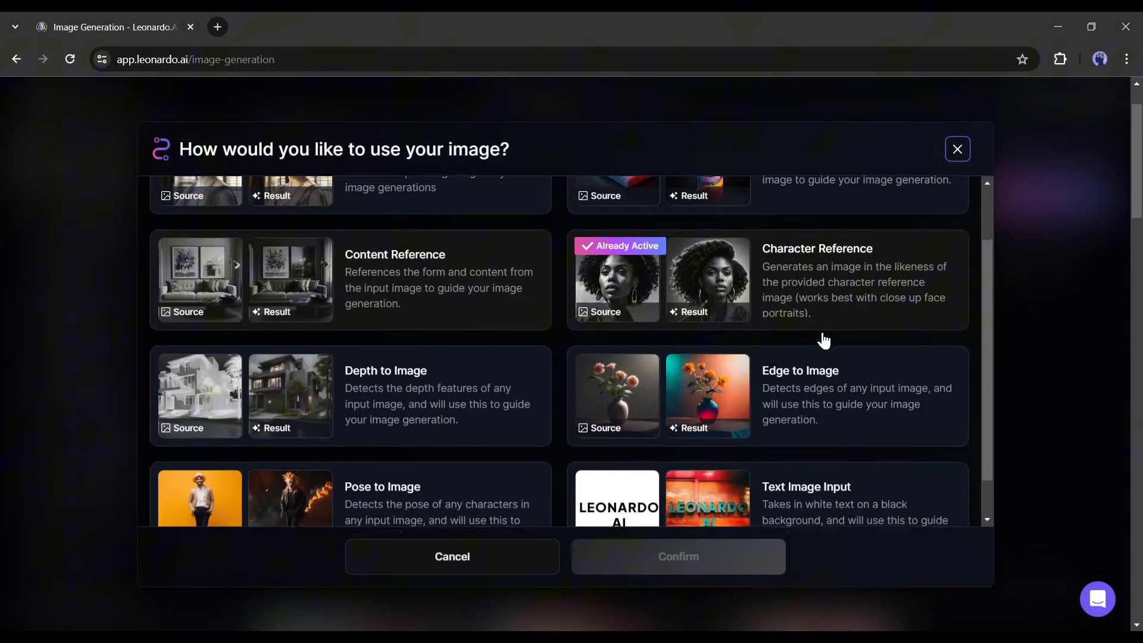
scroll("down", 3)
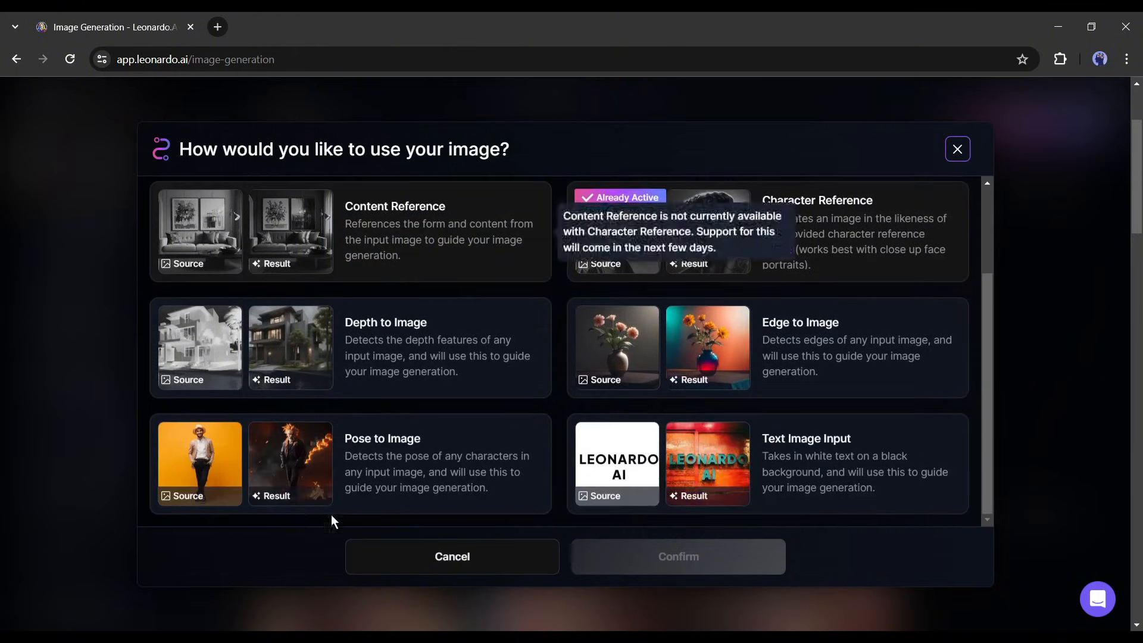
left_click(373, 463)
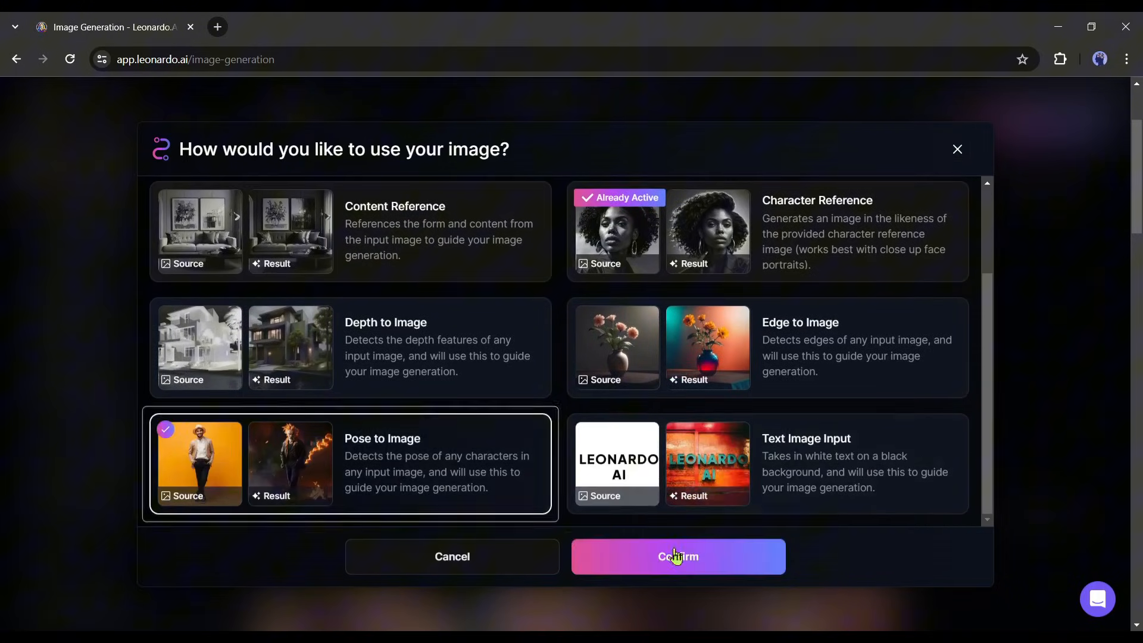
left_click(677, 557)
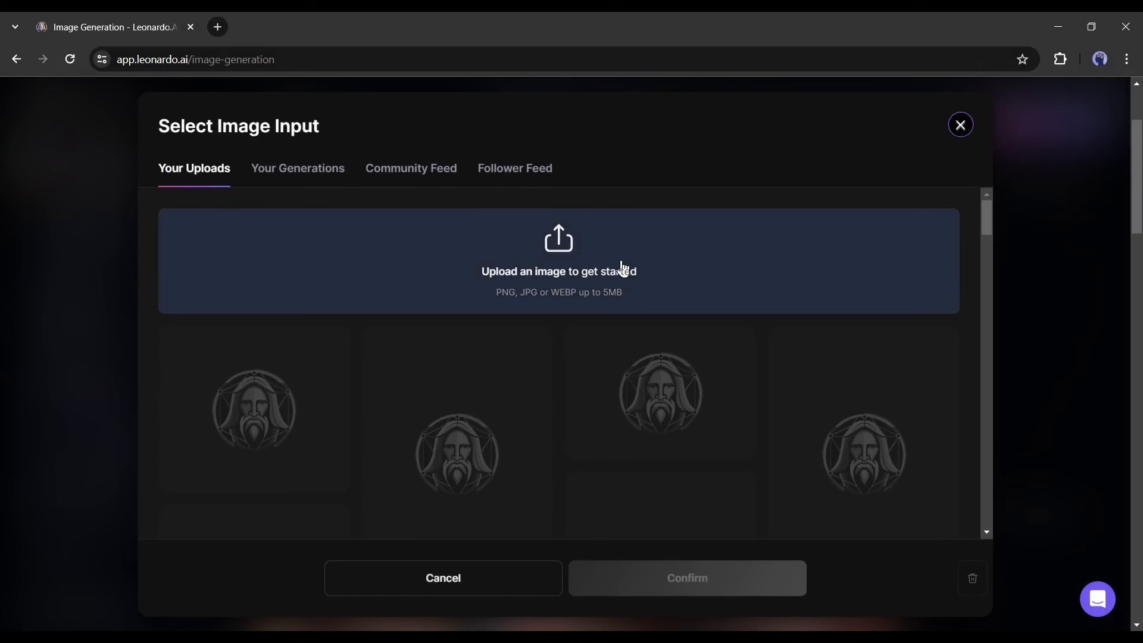
Step: Use the woman-among-flowers image as pose source and remove the restaurant phrase from the prompt
left_click(959, 125)
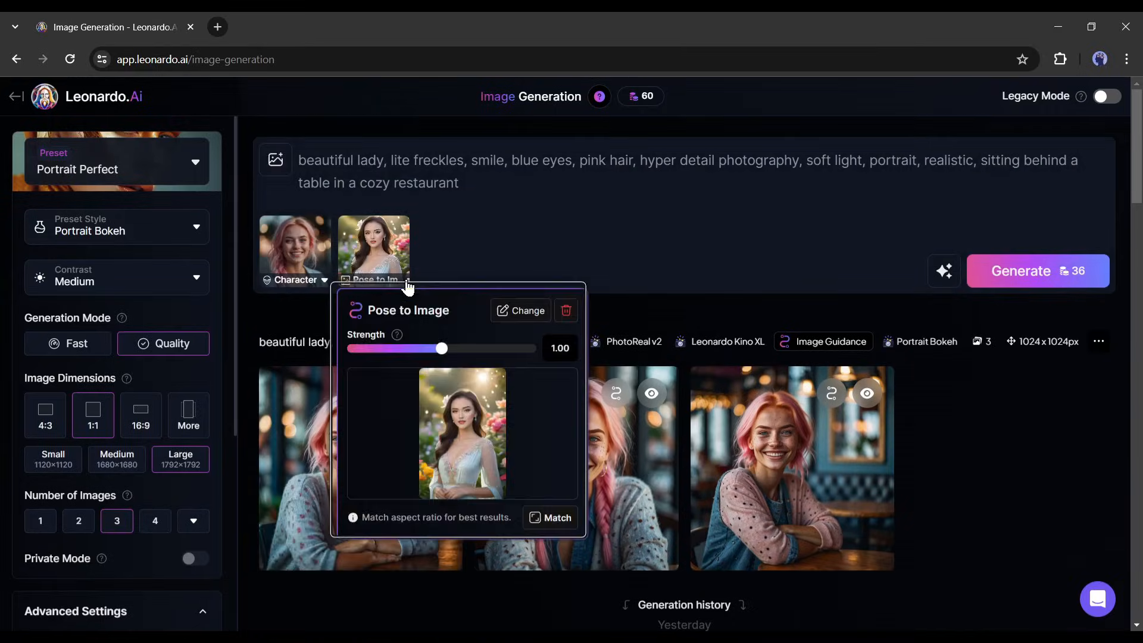
left_click_drag(441, 347, 511, 348)
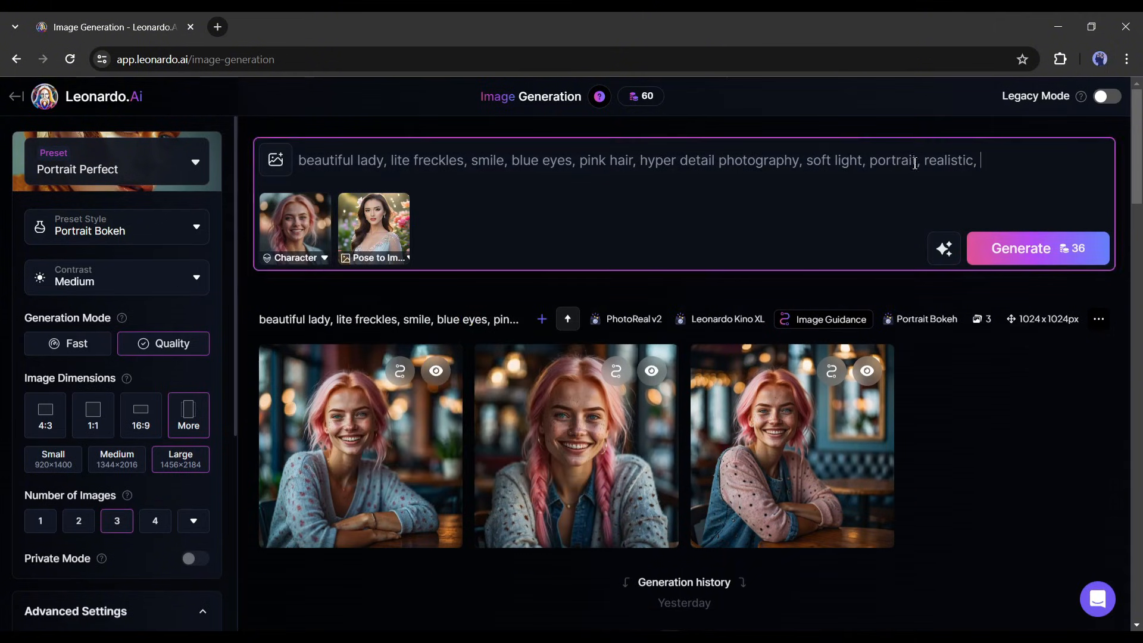
Step: Generate the flower-scene portraits, browse them in the enlarged viewer, then close it
left_click(1038, 248)
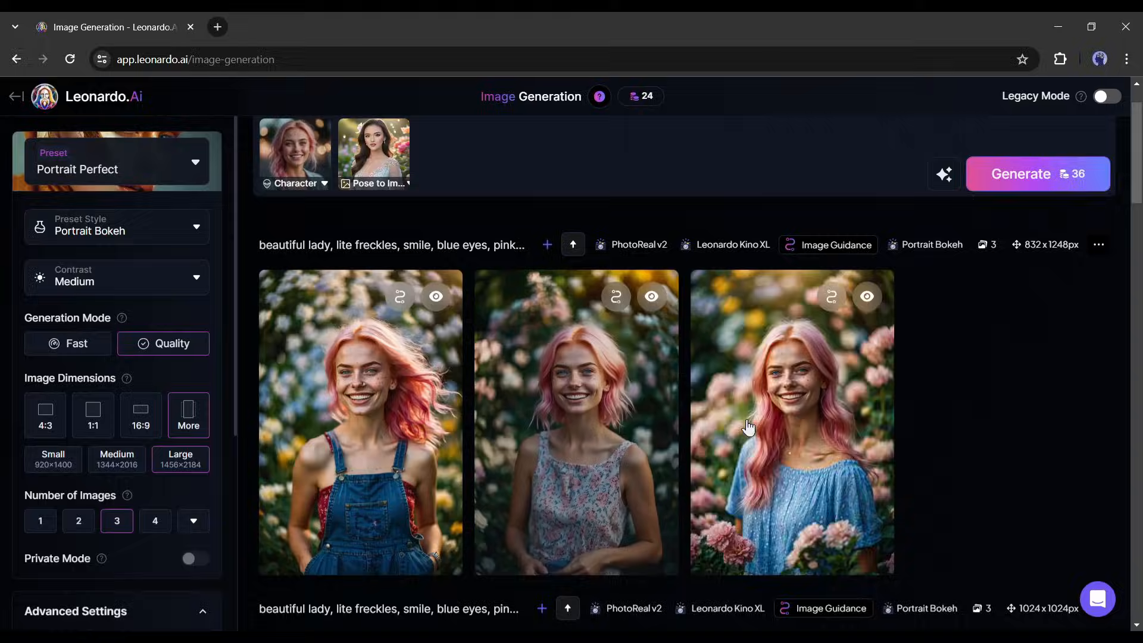
left_click(790, 422)
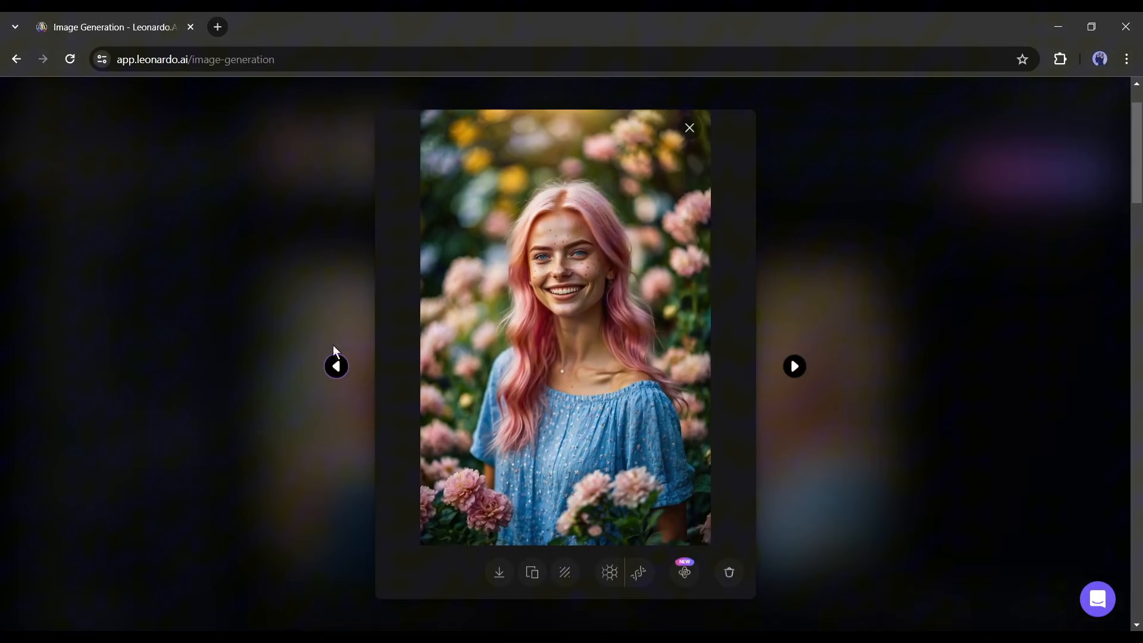
left_click(335, 367)
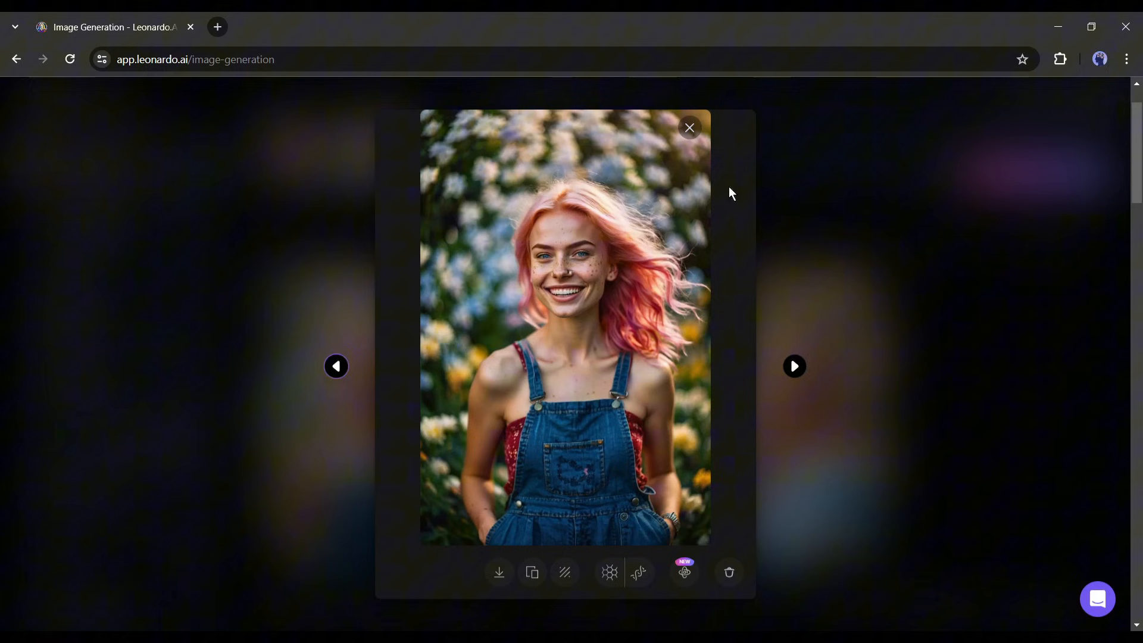
left_click(794, 367)
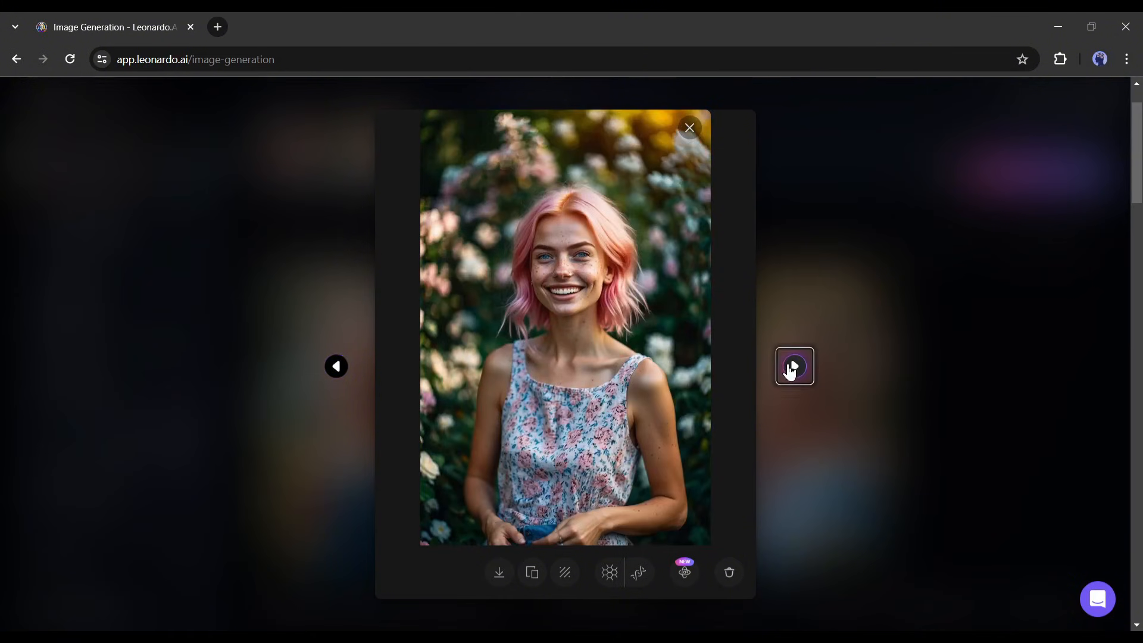
left_click(689, 127)
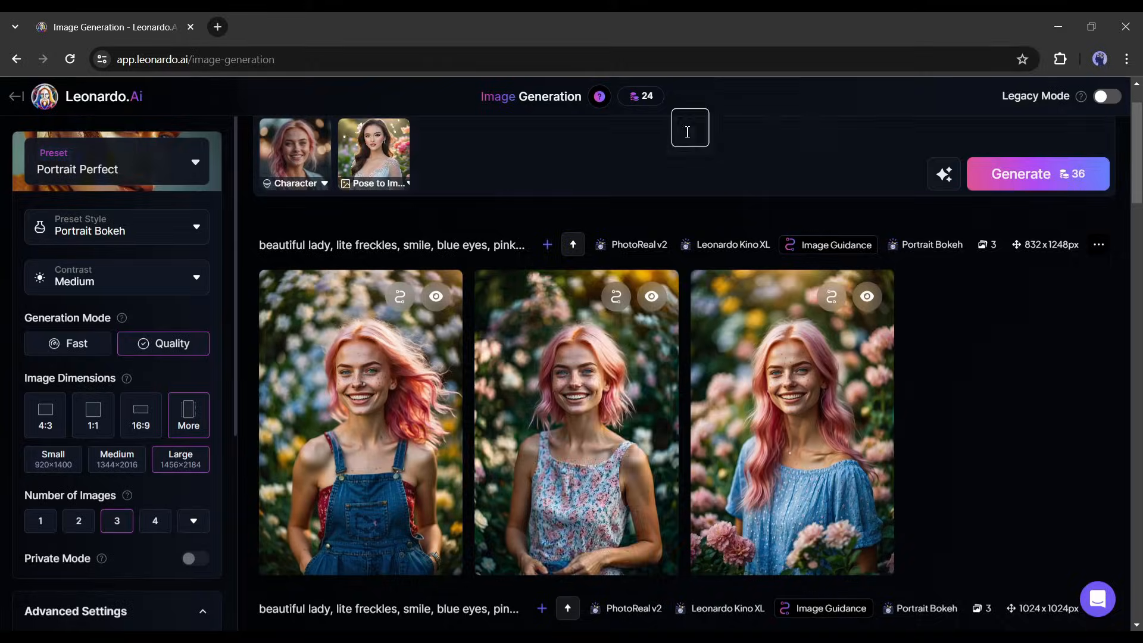
scroll("down", 3)
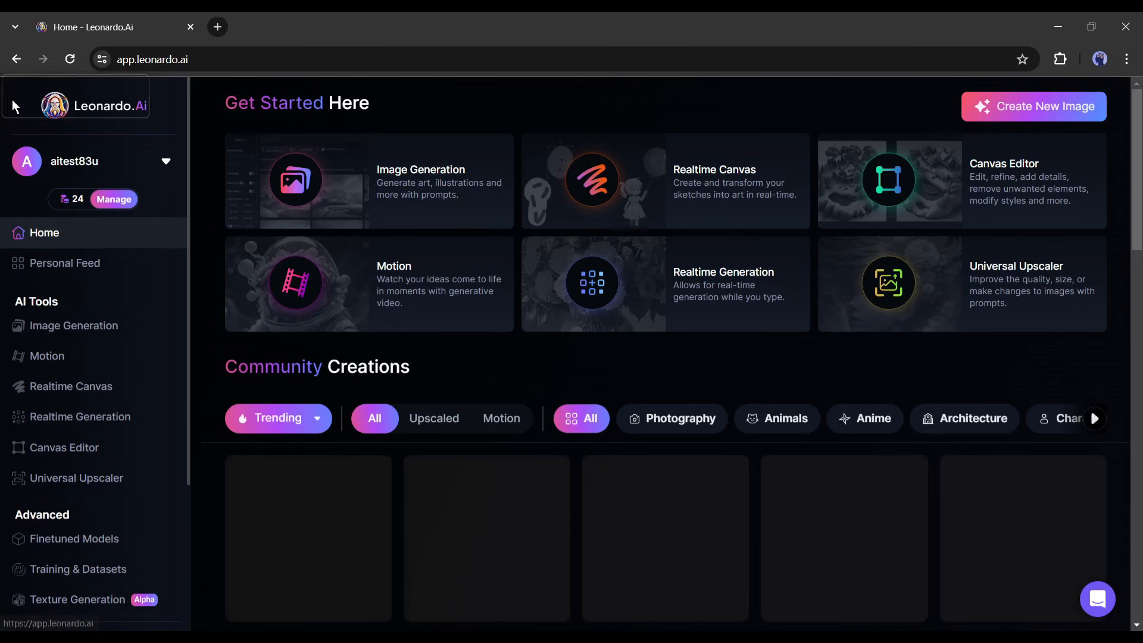
Step: Scroll down through the Community Creations feed on the Home dashboard
scroll("down", 3)
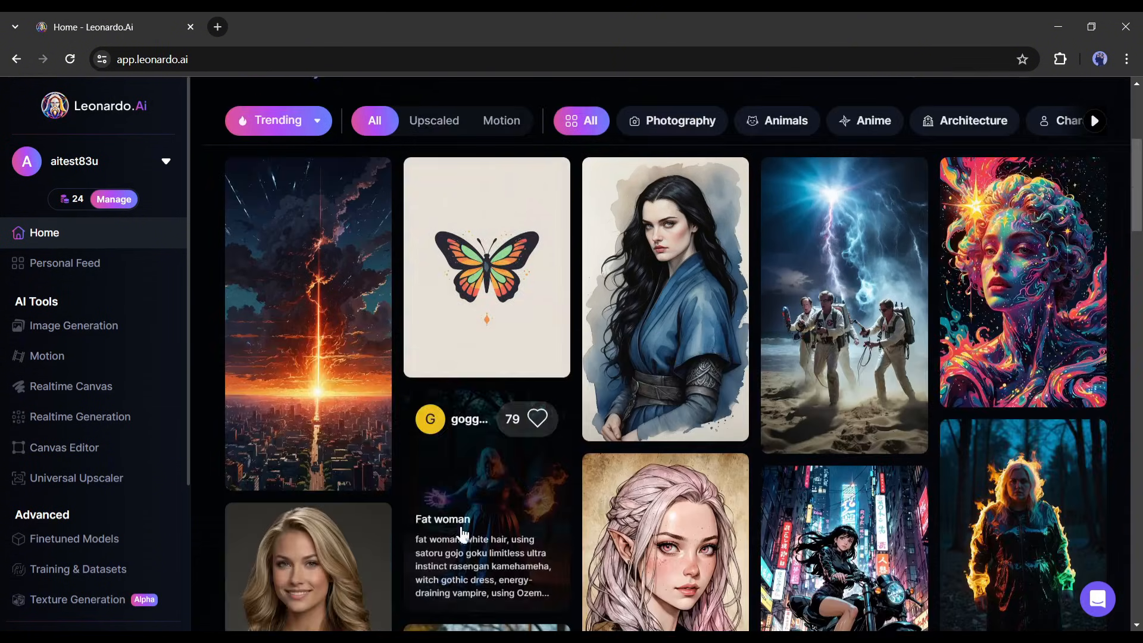
scroll("down", 3)
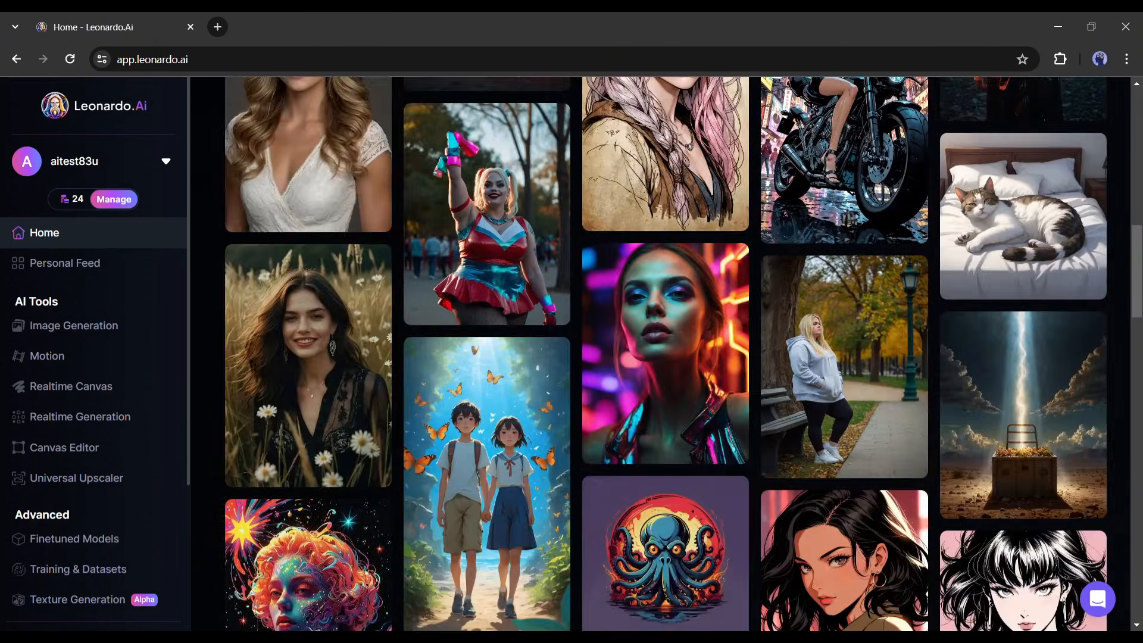